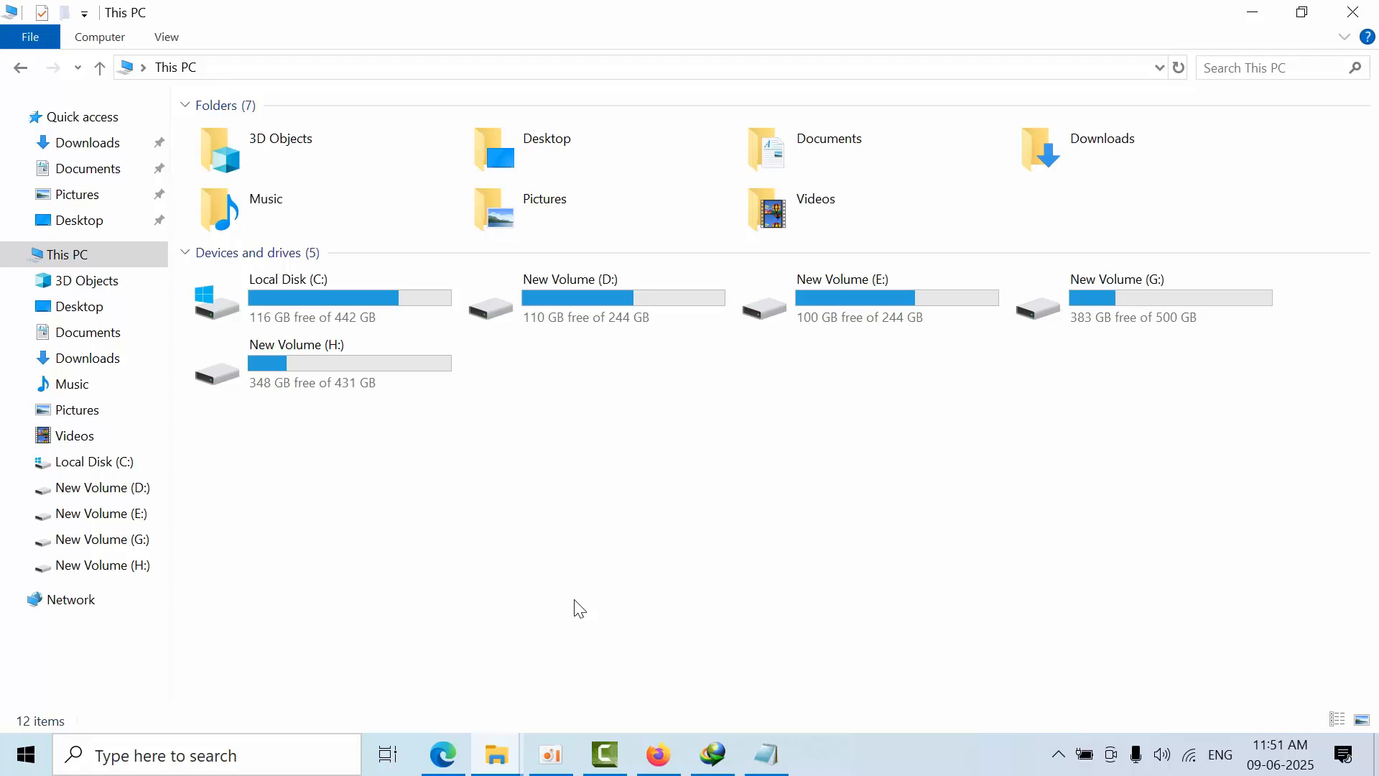
{"action": "mouse_move", "coordinate": [541, 523]}
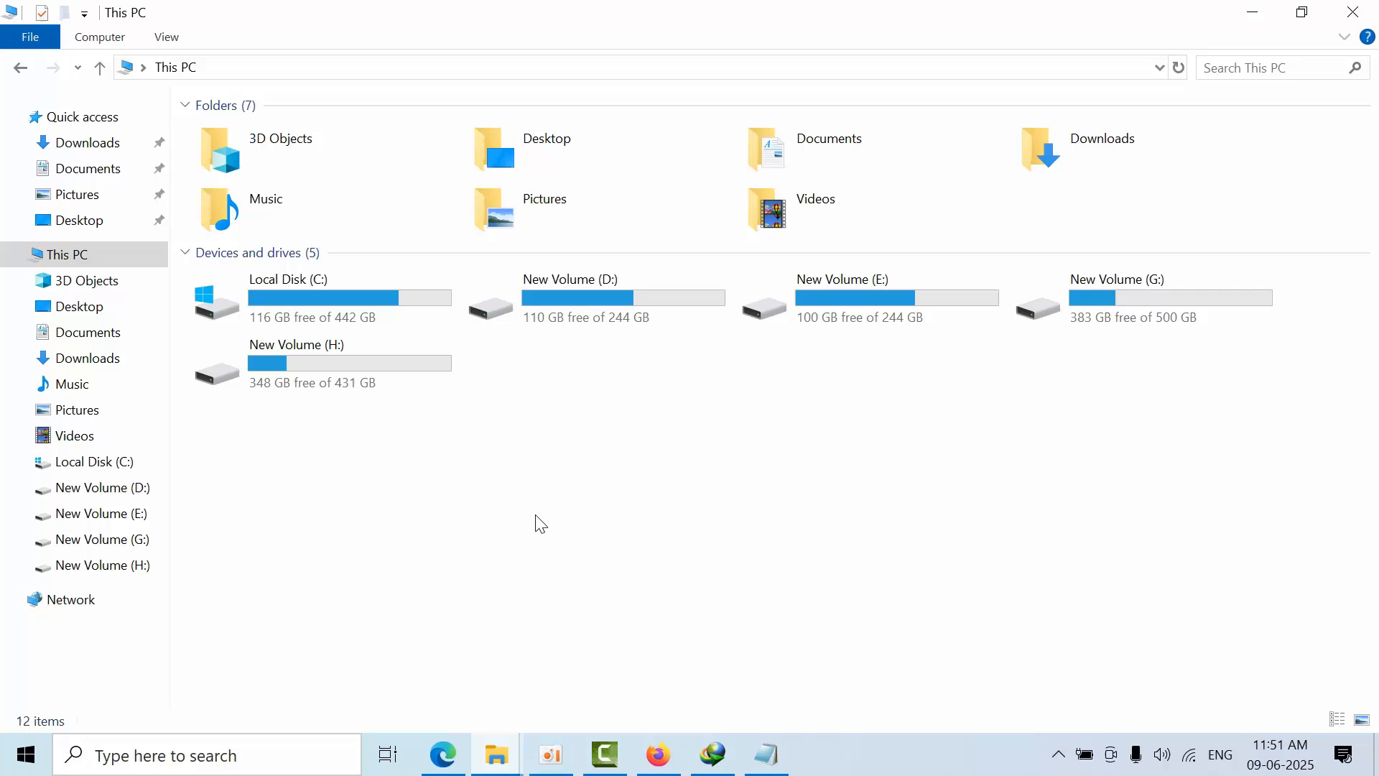
- Go to the Downloads folder and select the SQLServer2025-x64-ENU media folder
{"action": "left_click", "coordinate": [88, 143]}
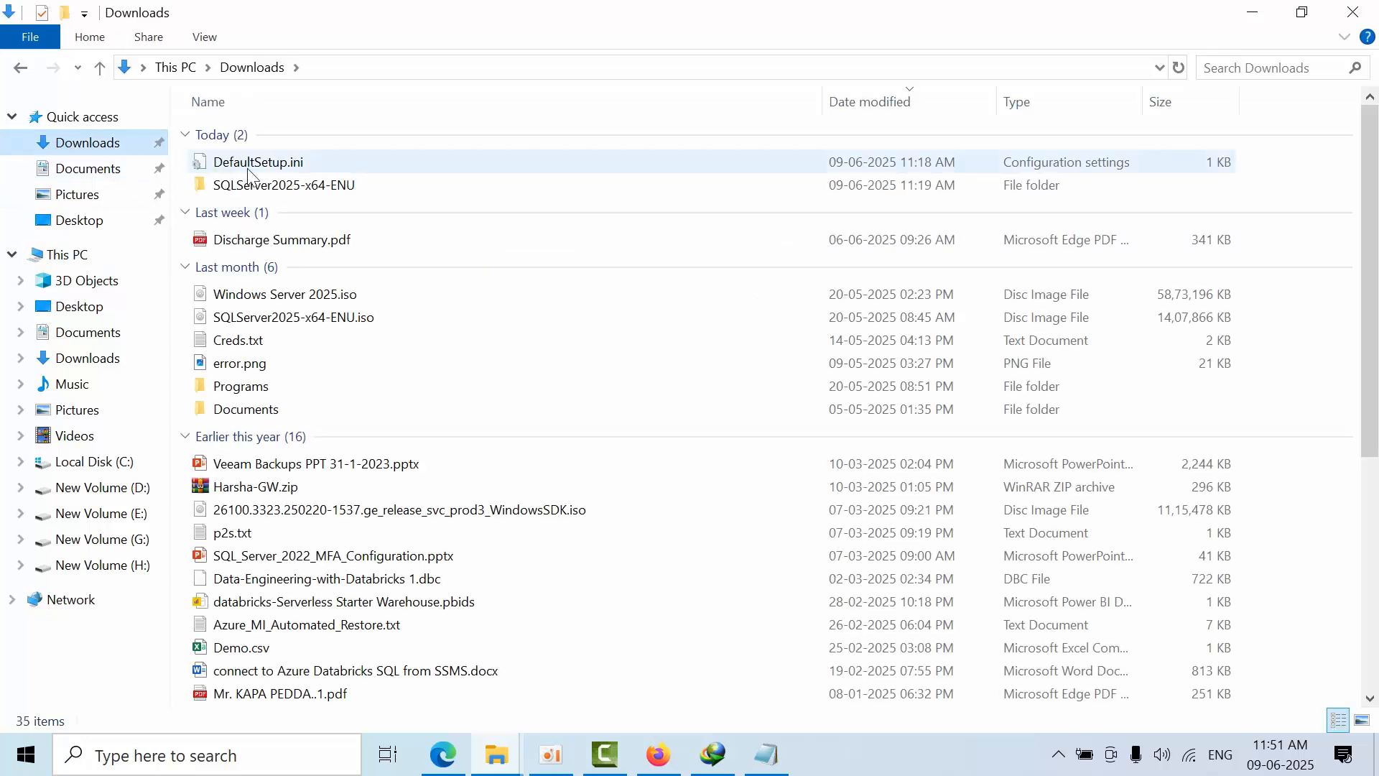
{"action": "left_click", "coordinate": [283, 185]}
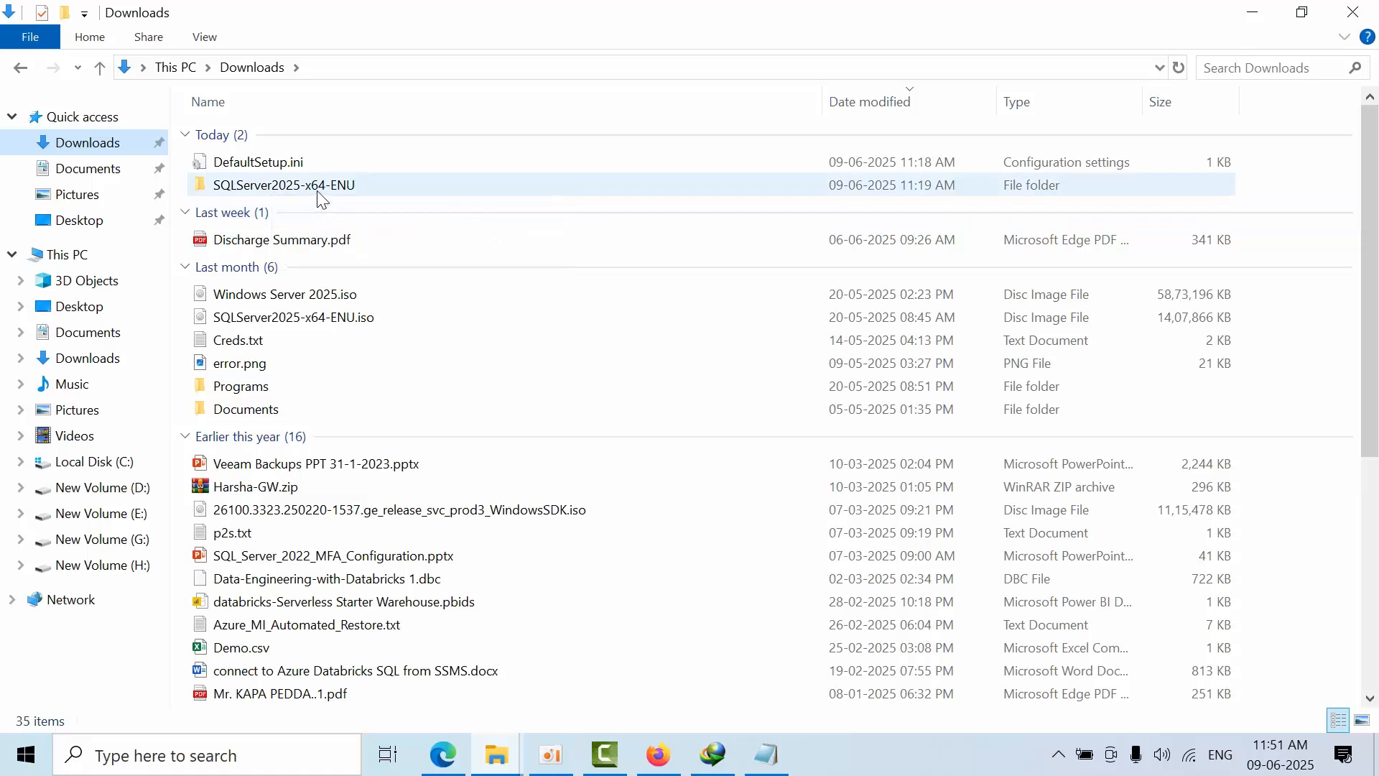
{"action": "mouse_move", "coordinate": [290, 167]}
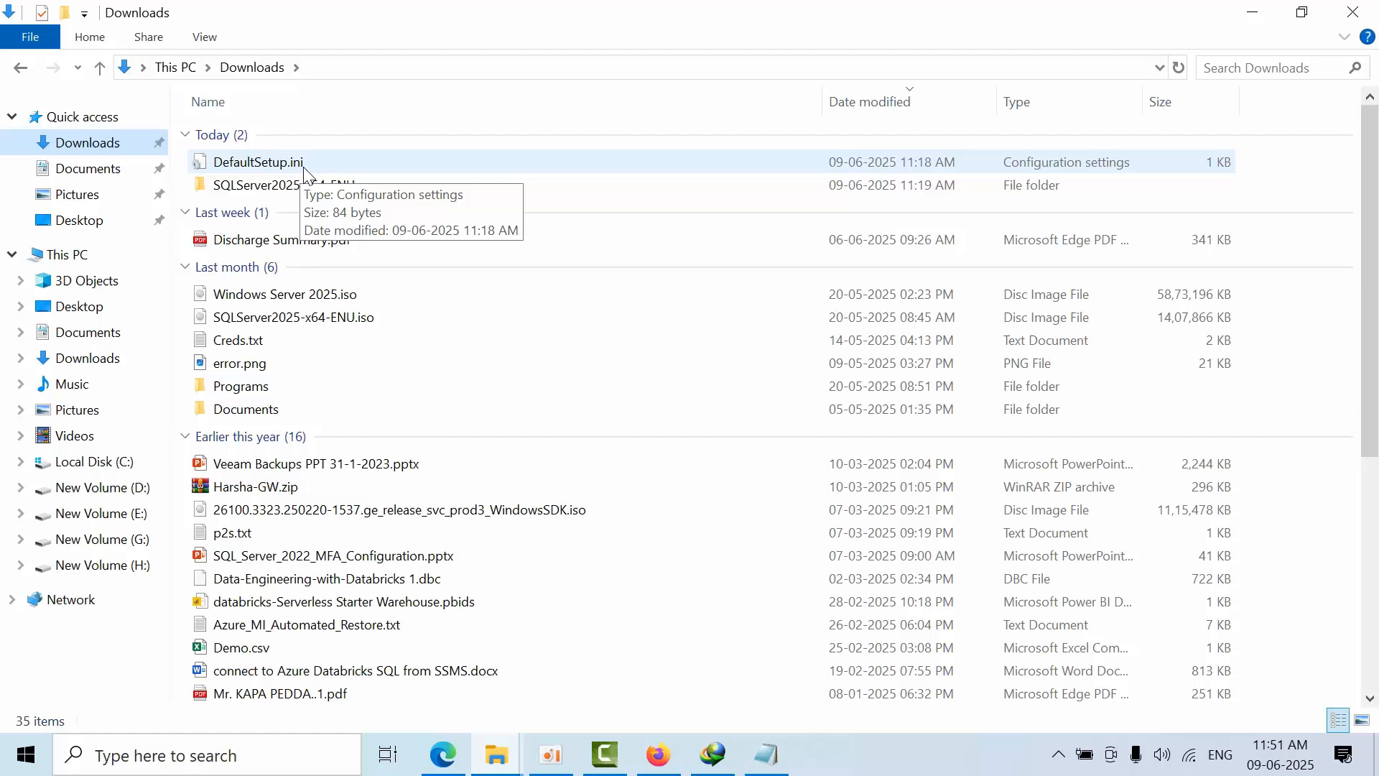
{"action": "left_click", "coordinate": [204, 38]}
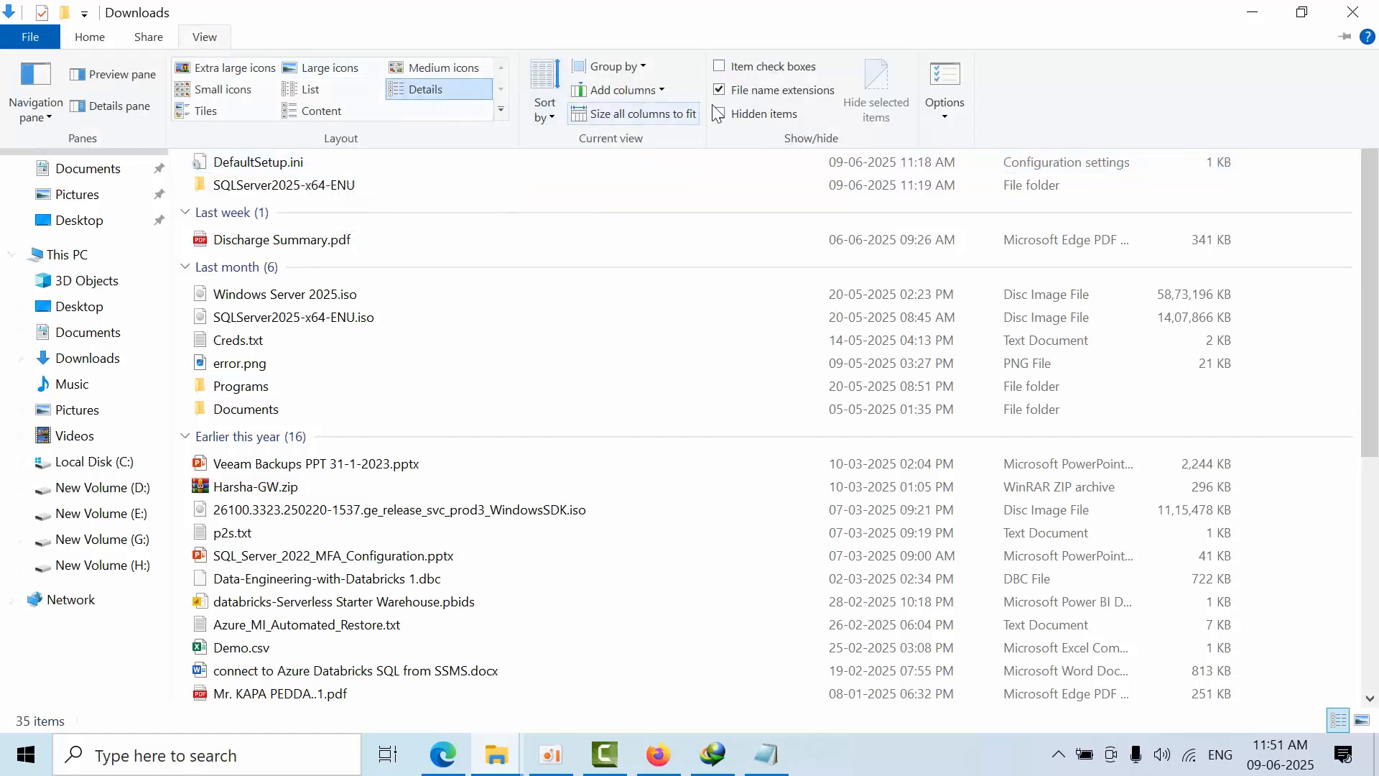
{"action": "left_click", "coordinate": [944, 83]}
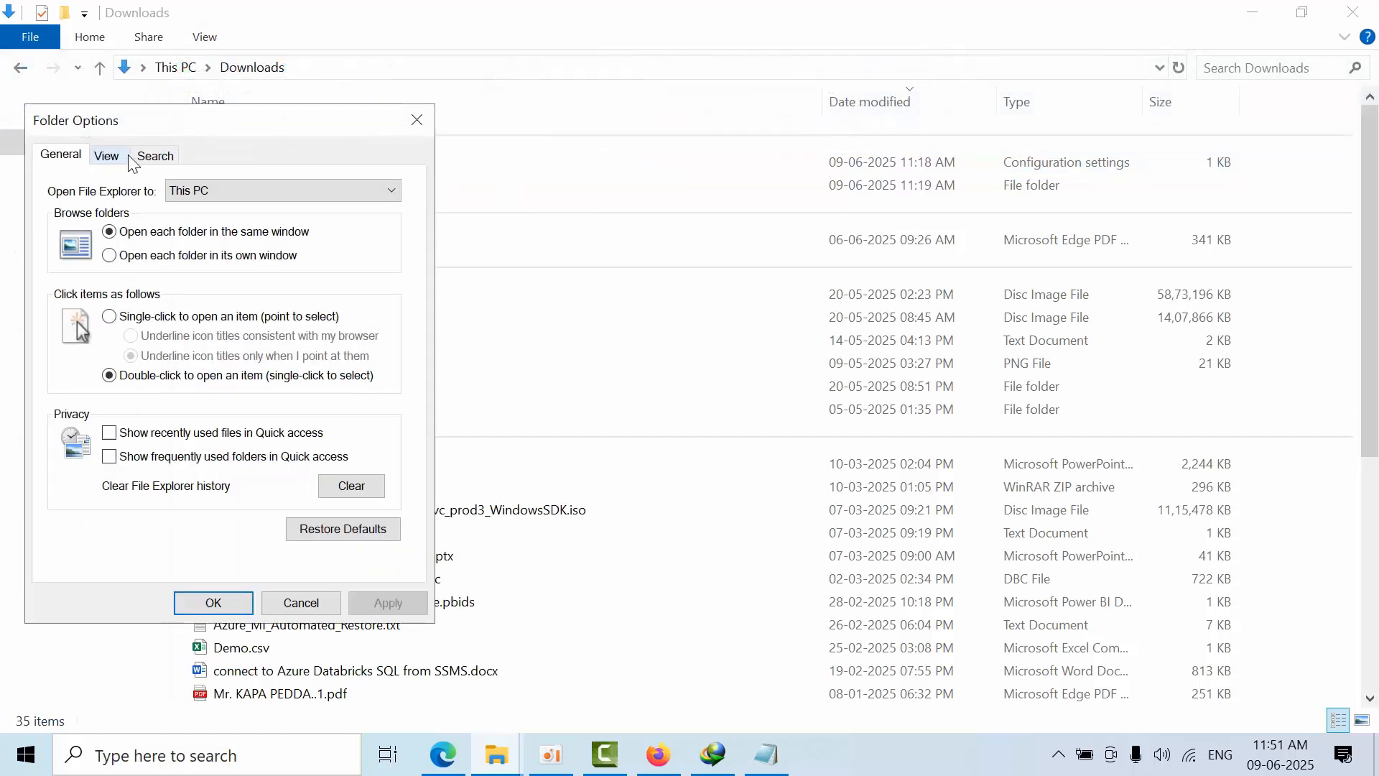
{"action": "left_click", "coordinate": [105, 155]}
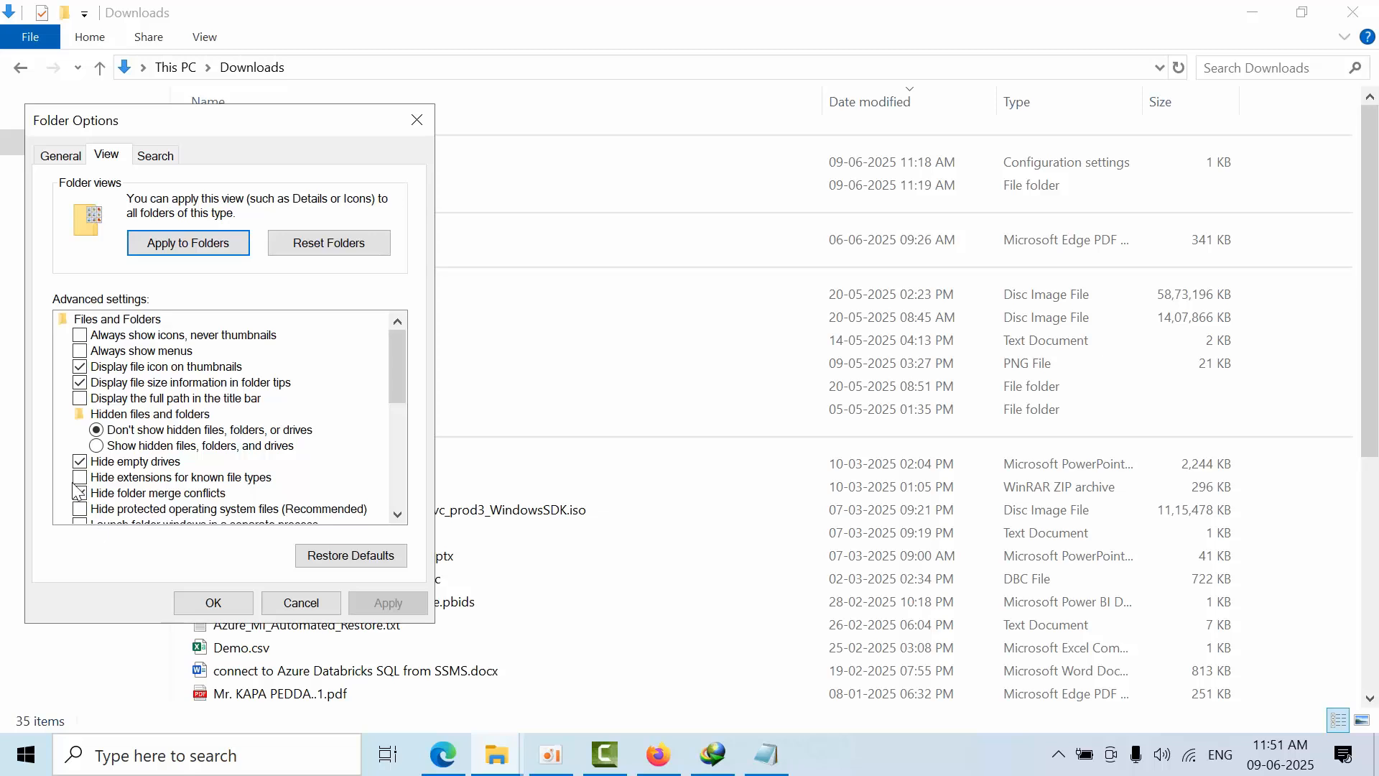
{"action": "left_click", "coordinate": [79, 493]}
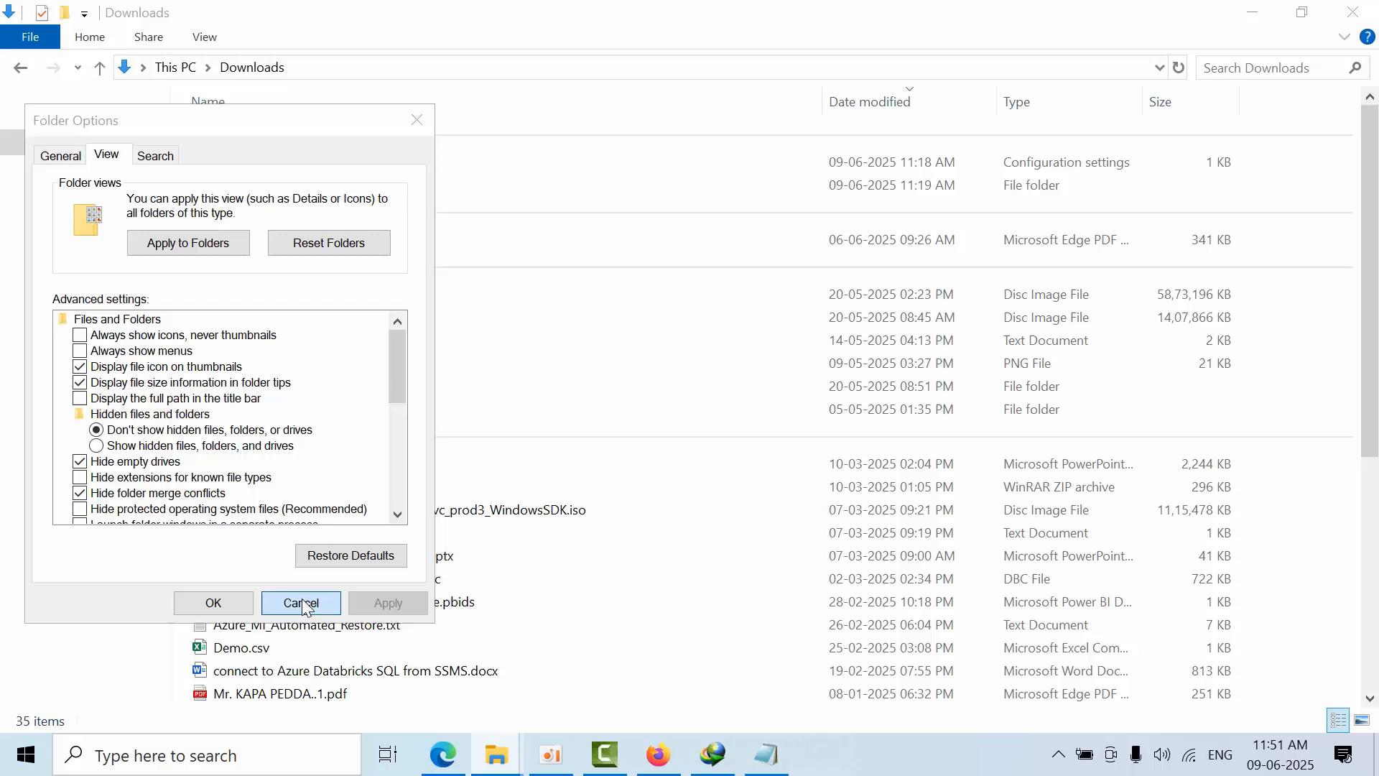
{"action": "left_click", "coordinate": [300, 602]}
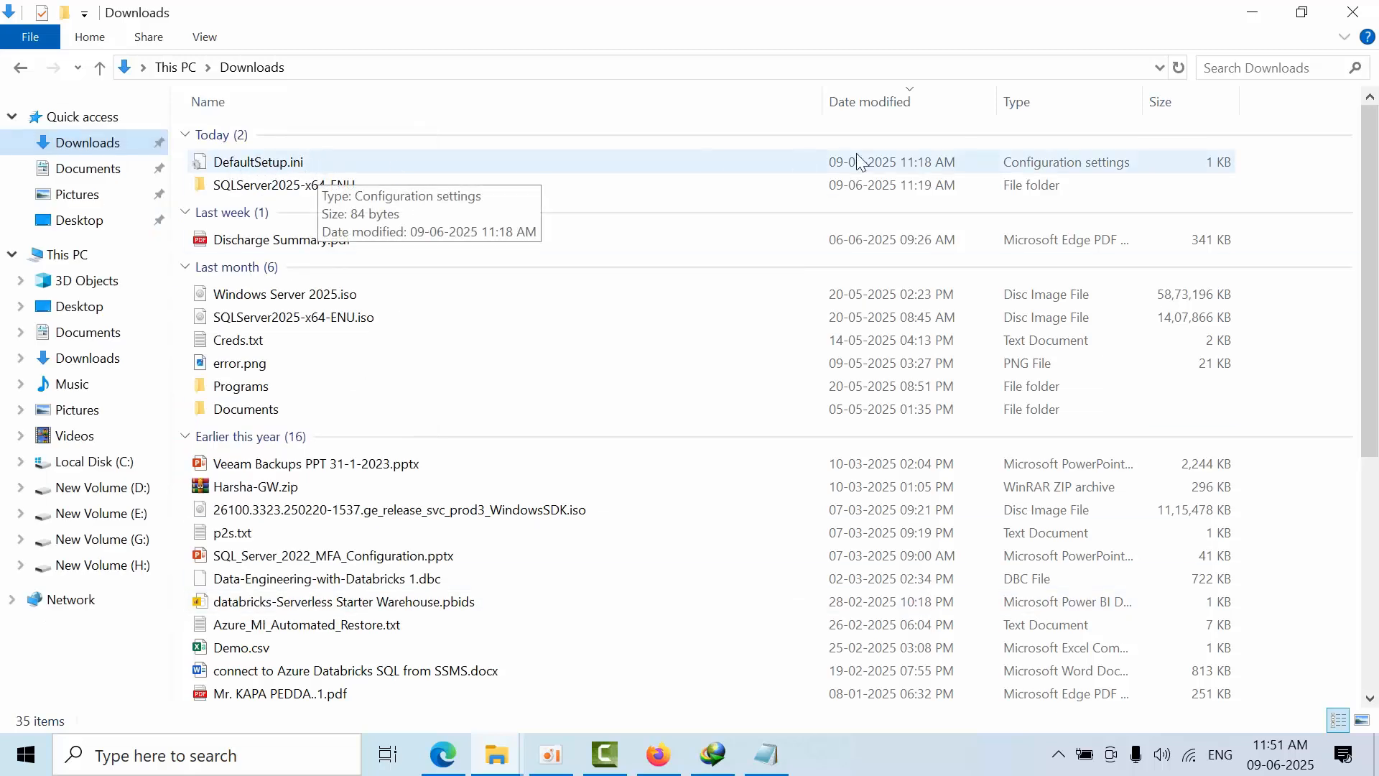
{"action": "mouse_move", "coordinate": [1083, 173]}
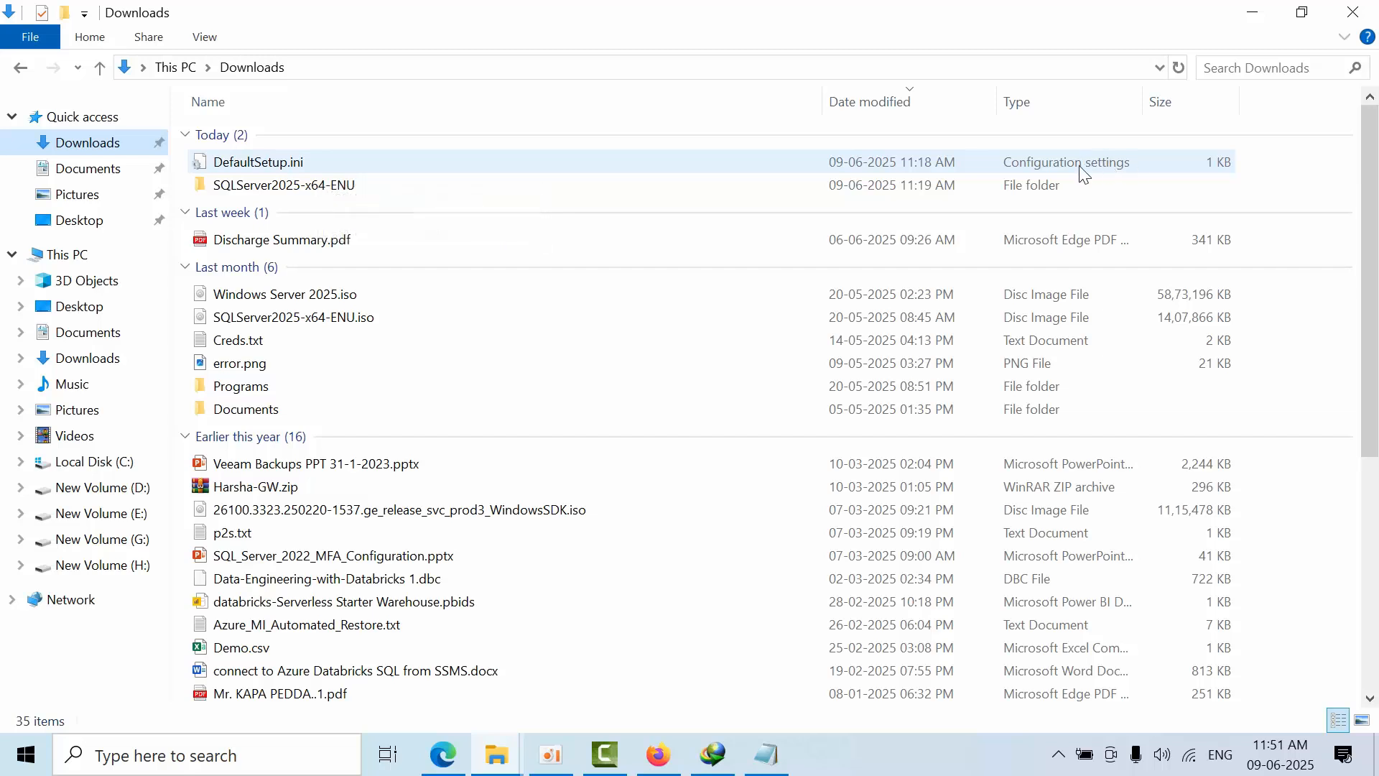
{"action": "double_click", "coordinate": [257, 162]}
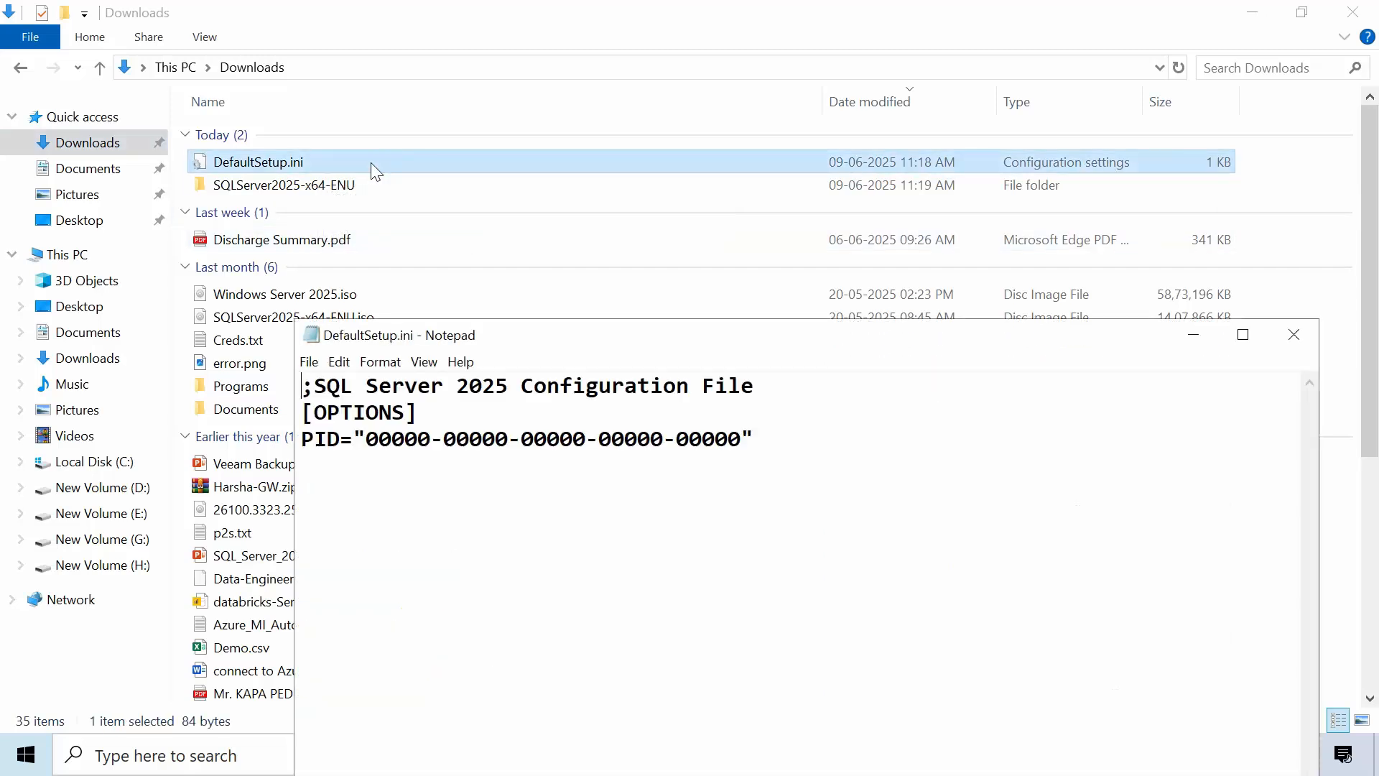
{"action": "key", "text": "ctrl+a"}
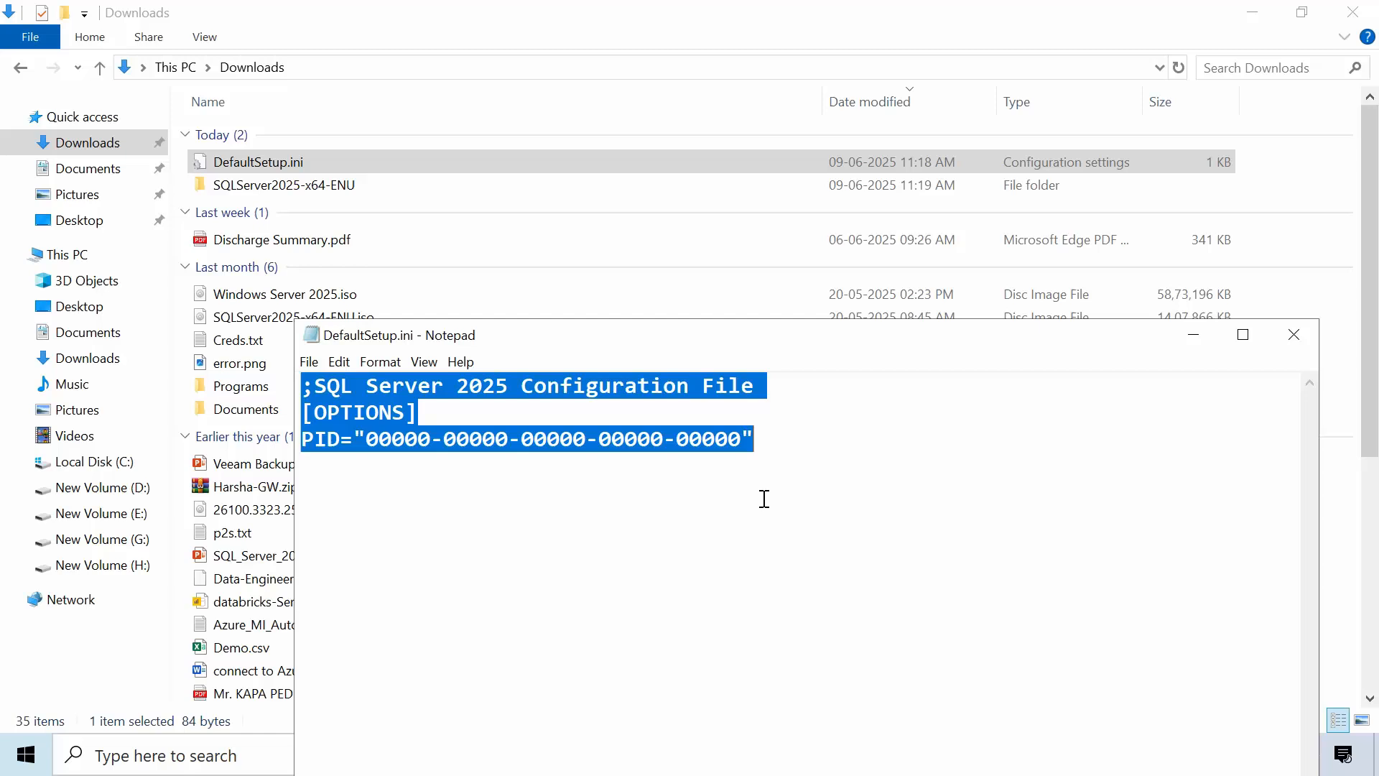
{"action": "left_click", "coordinate": [379, 440]}
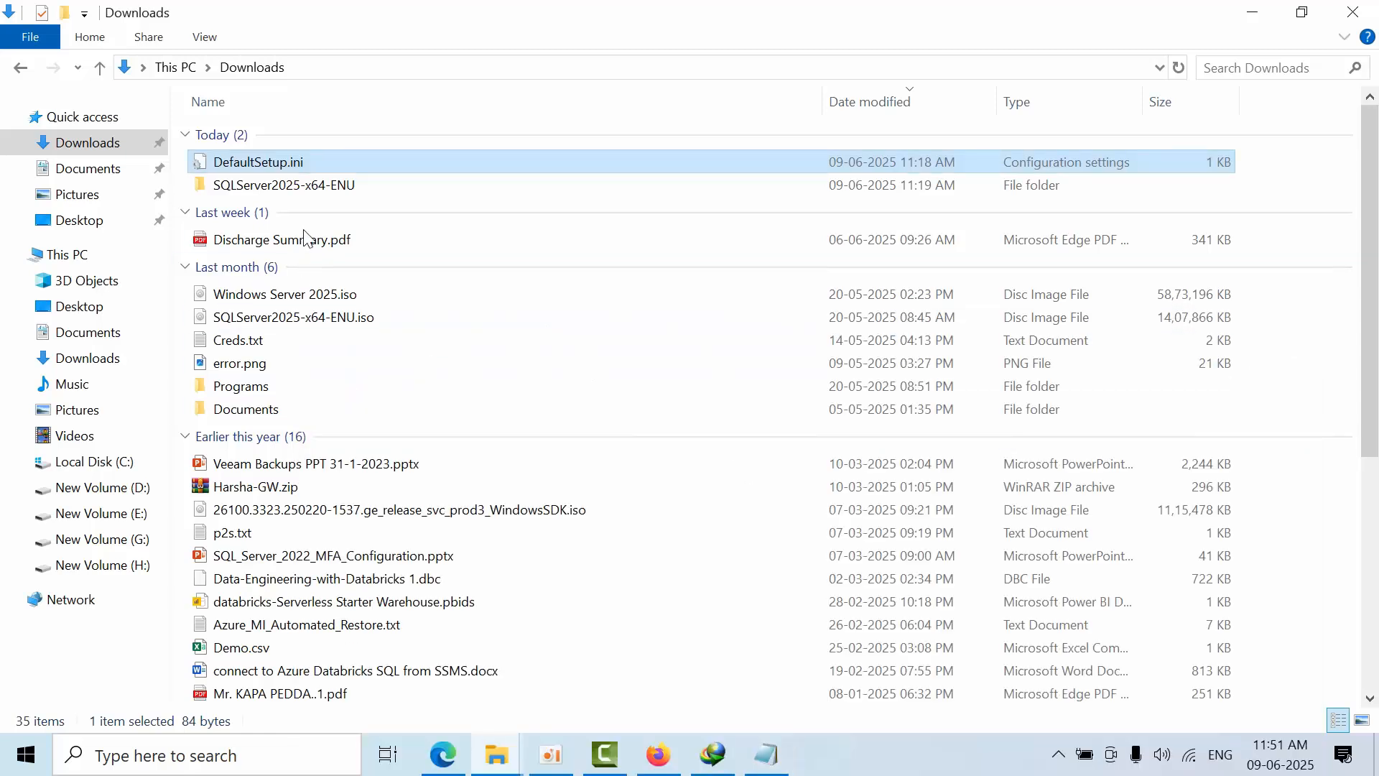
{"action": "double_click", "coordinate": [282, 186]}
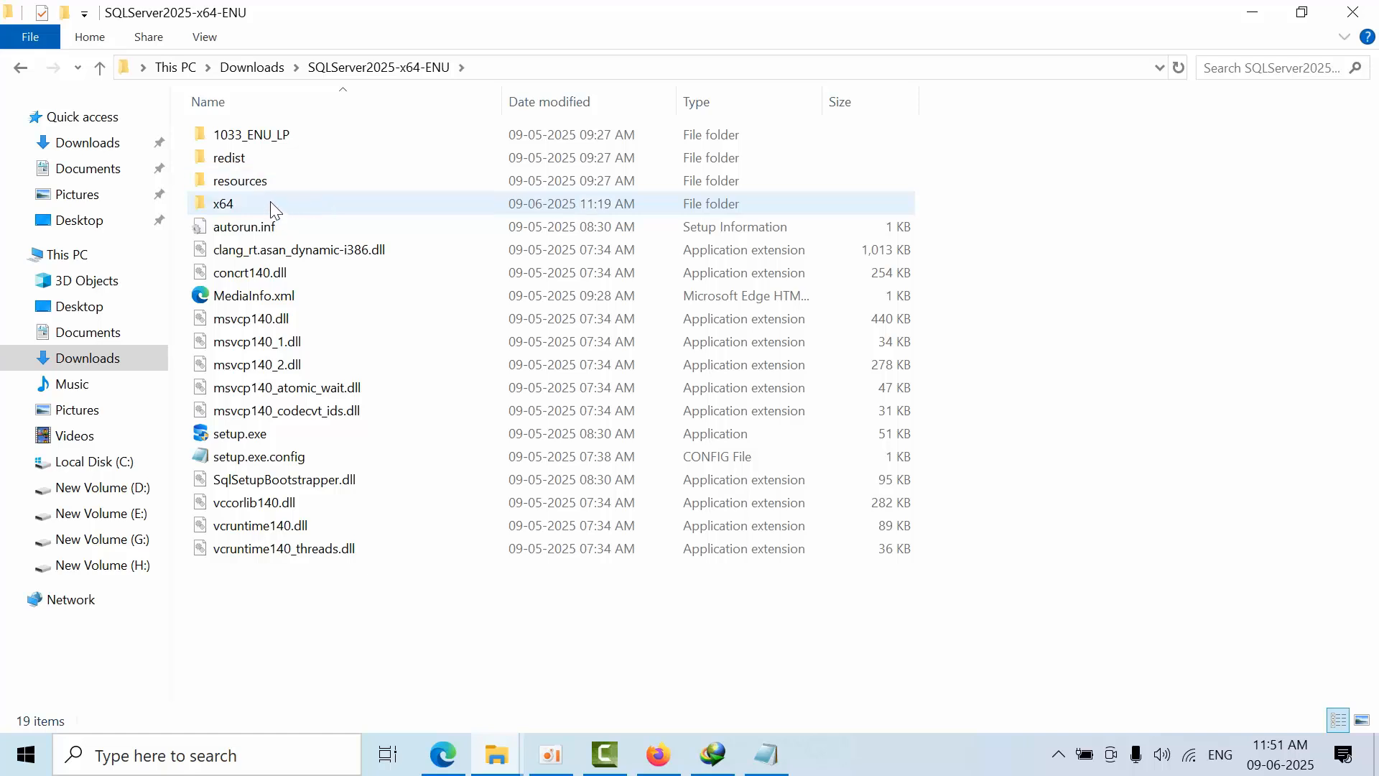
{"action": "double_click", "coordinate": [224, 203]}
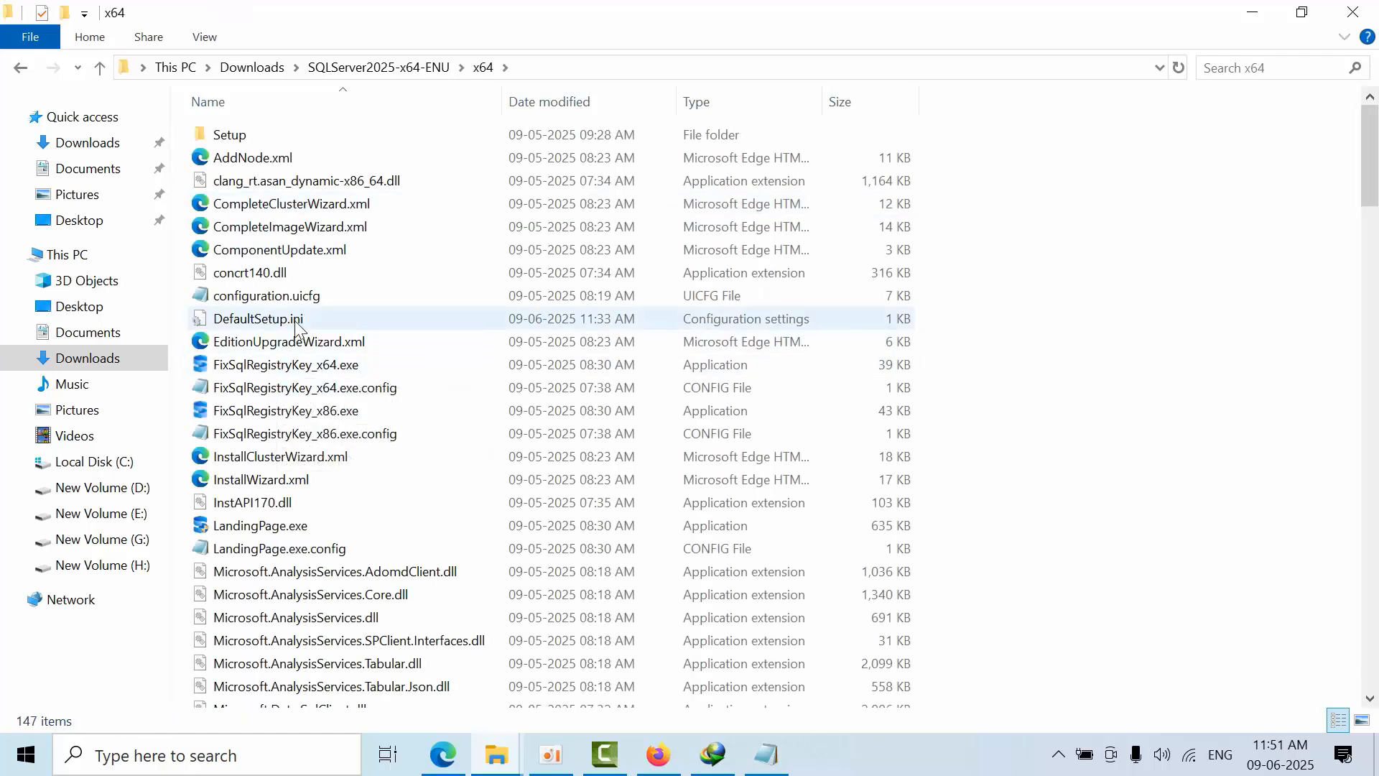
{"action": "double_click", "coordinate": [257, 318]}
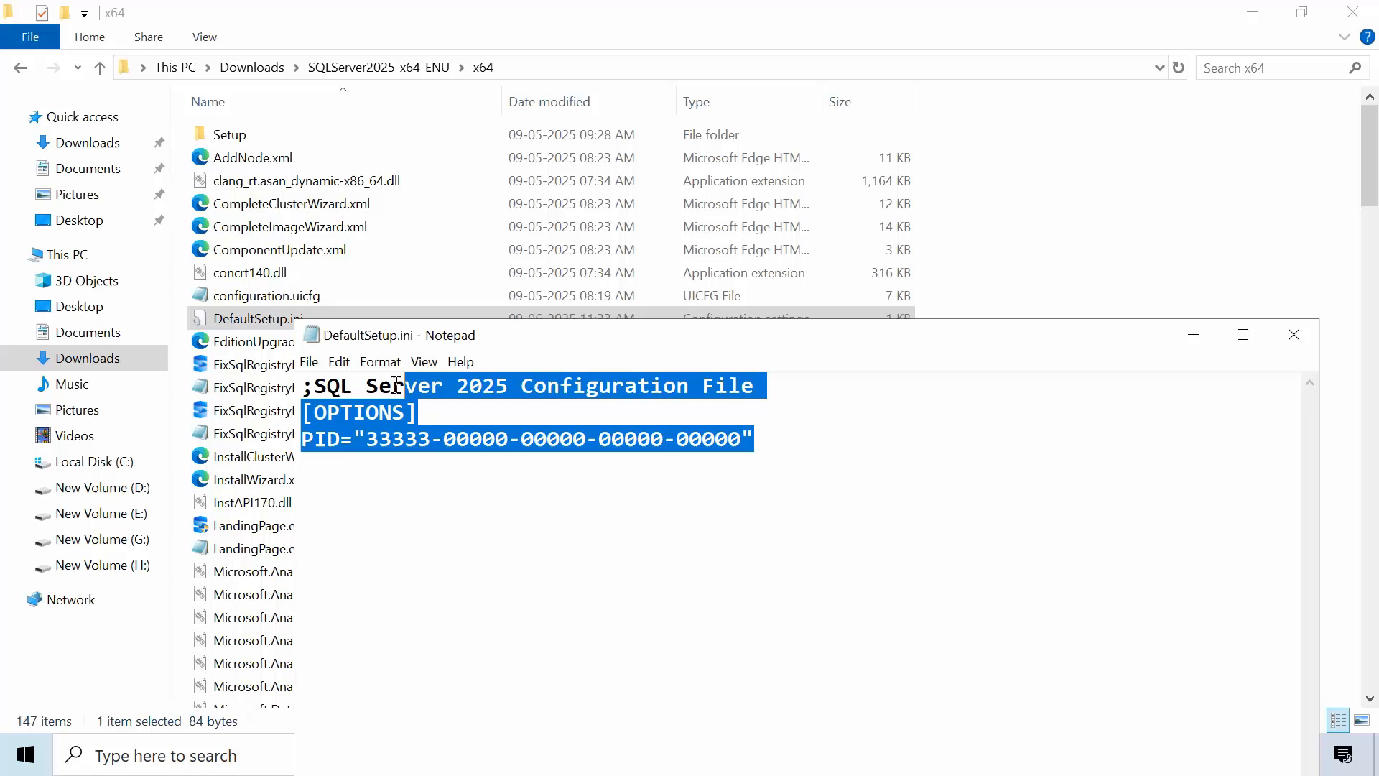
{"action": "left_click_drag", "start_coordinate": [366, 440], "coordinate": [695, 440]}
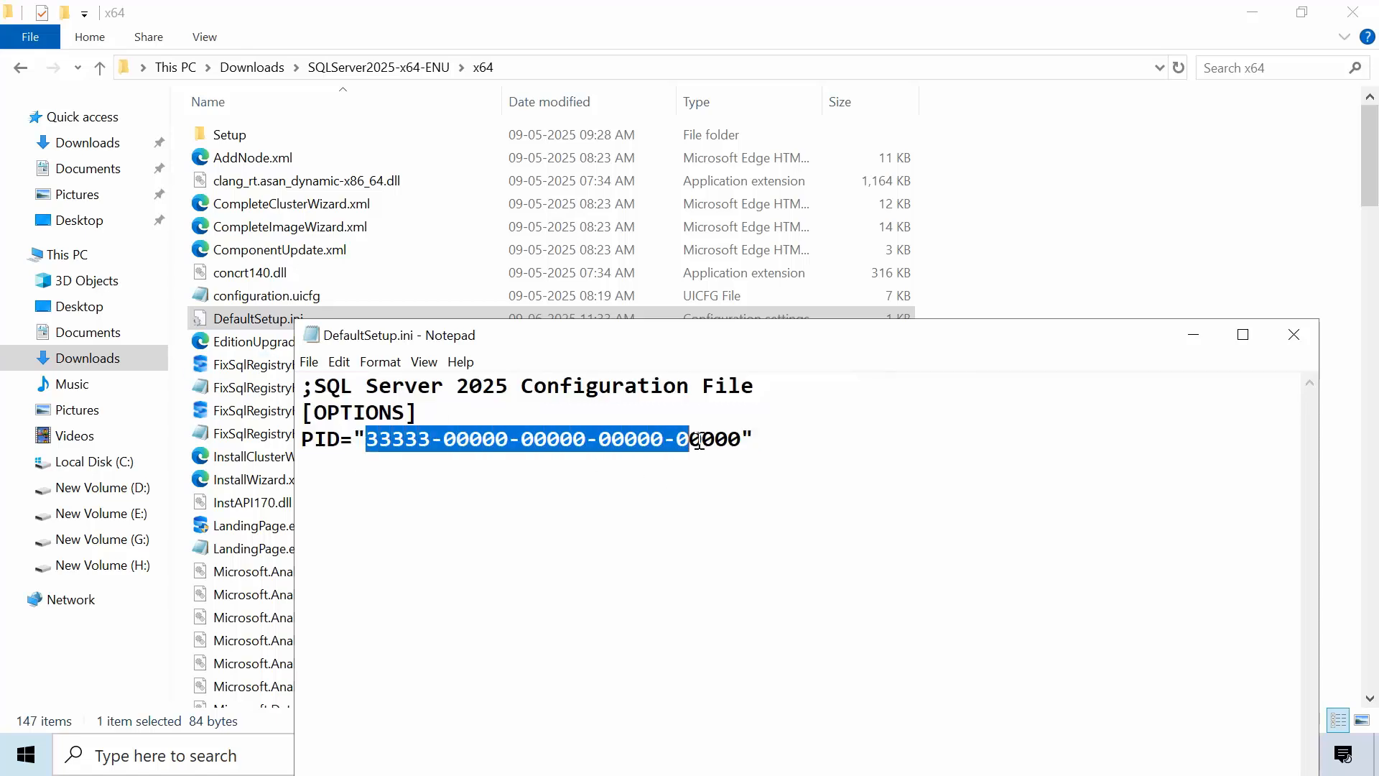
{"action": "left_click", "coordinate": [843, 455]}
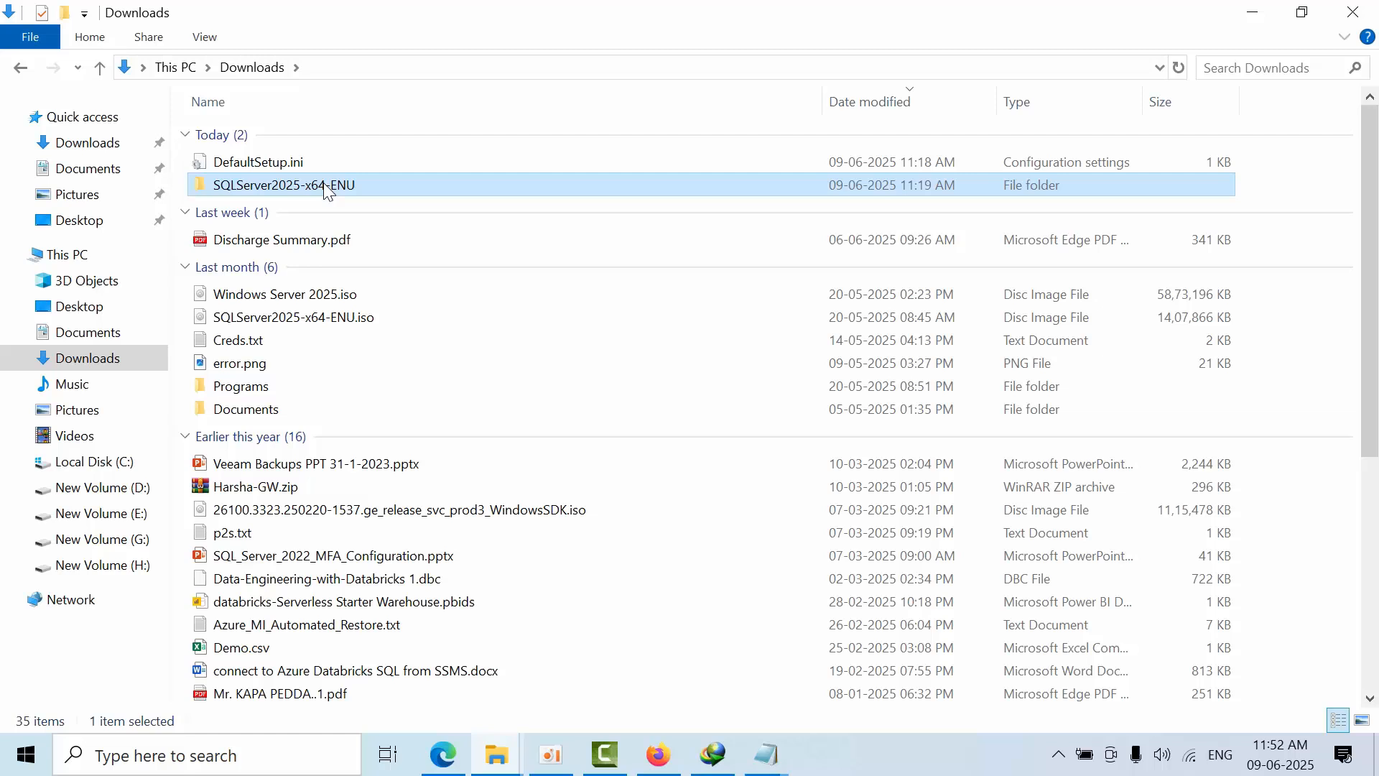
- Check that DefaultSetup.ini sits inside the x64 folder of the SQLServer2025-x64-ENU media
{"action": "double_click", "coordinate": [281, 186]}
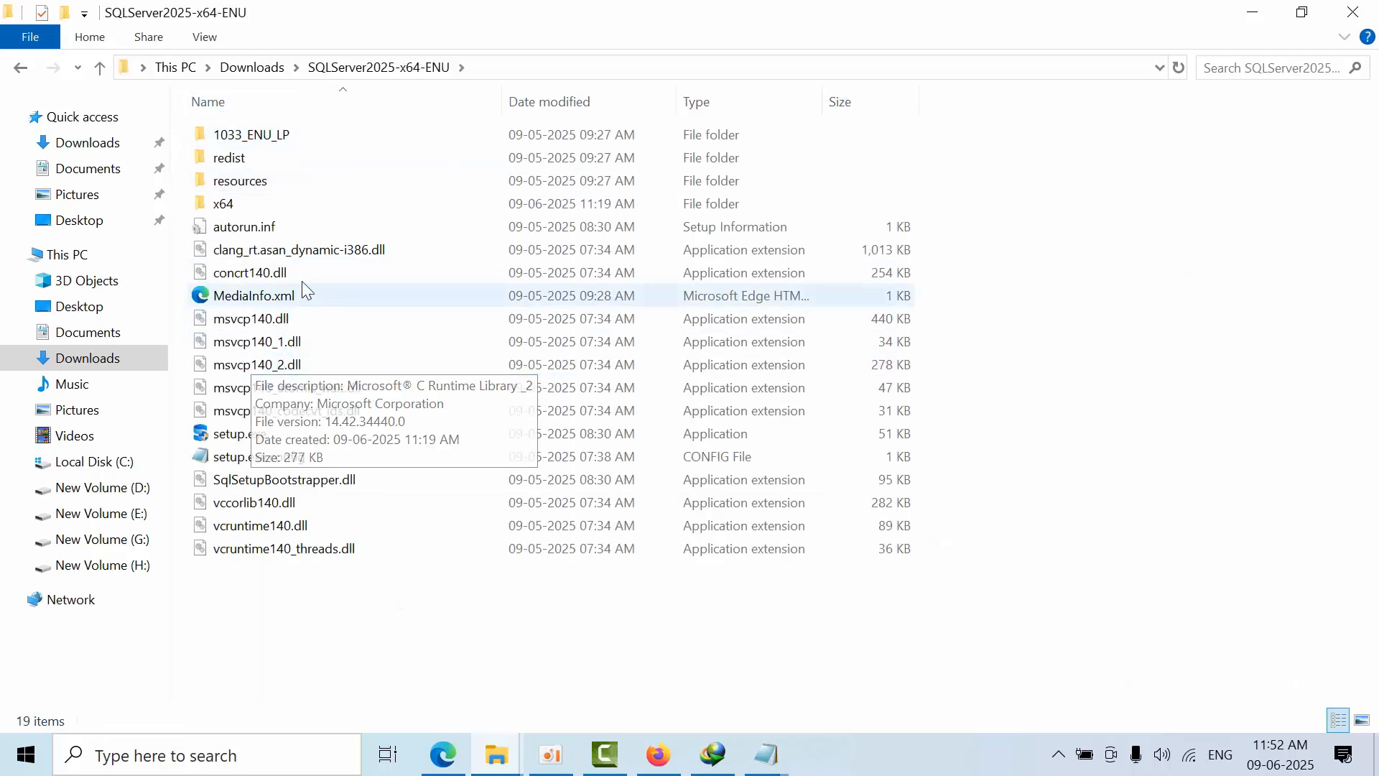
{"action": "left_click", "coordinate": [224, 203]}
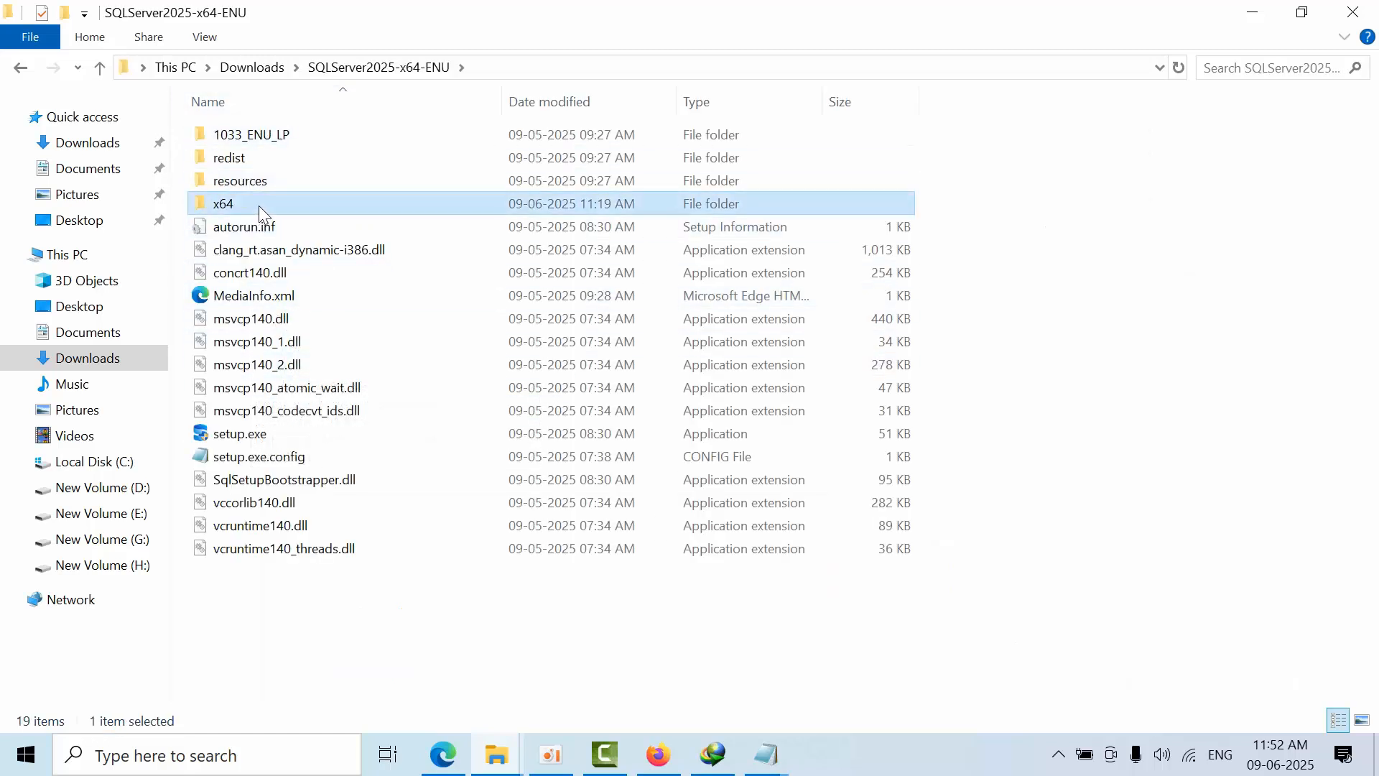
{"action": "double_click", "coordinate": [223, 202]}
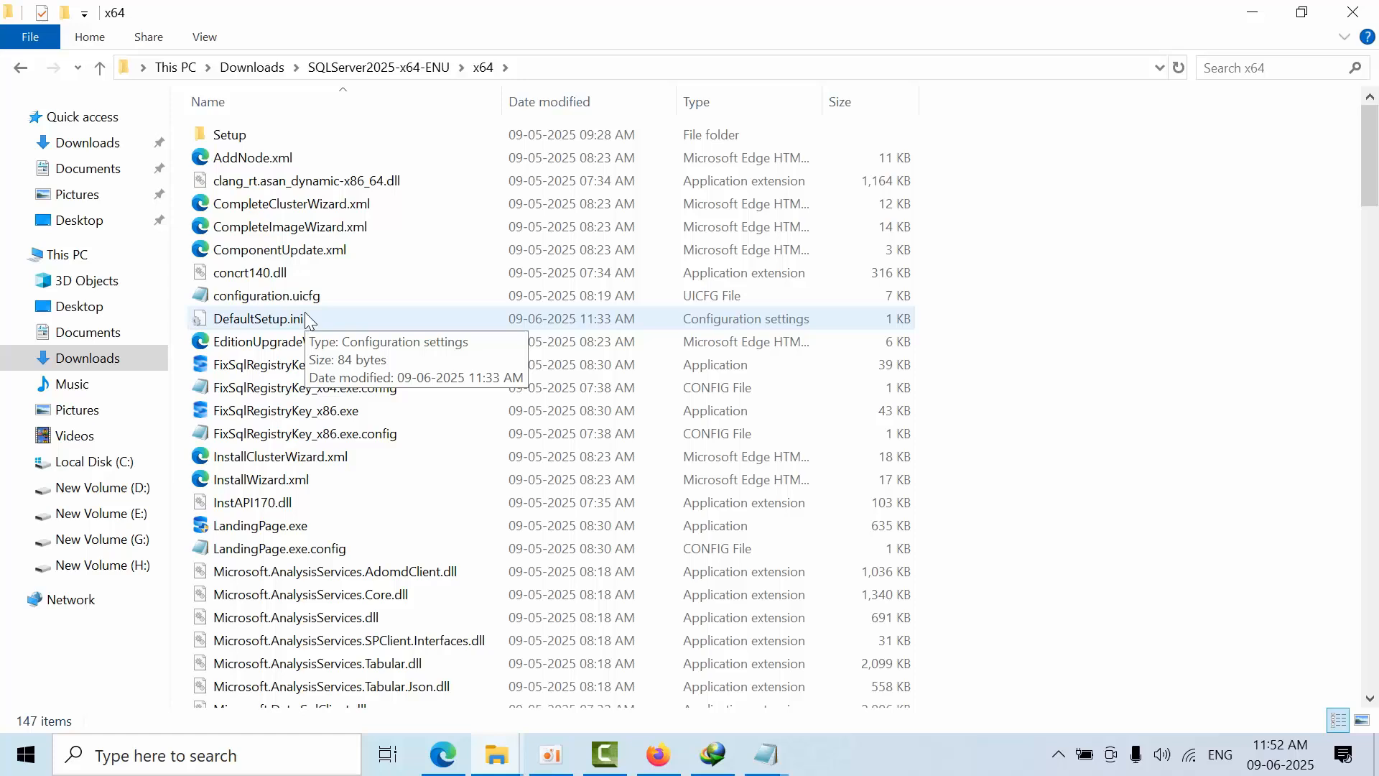
{"action": "mouse_move", "coordinate": [332, 323]}
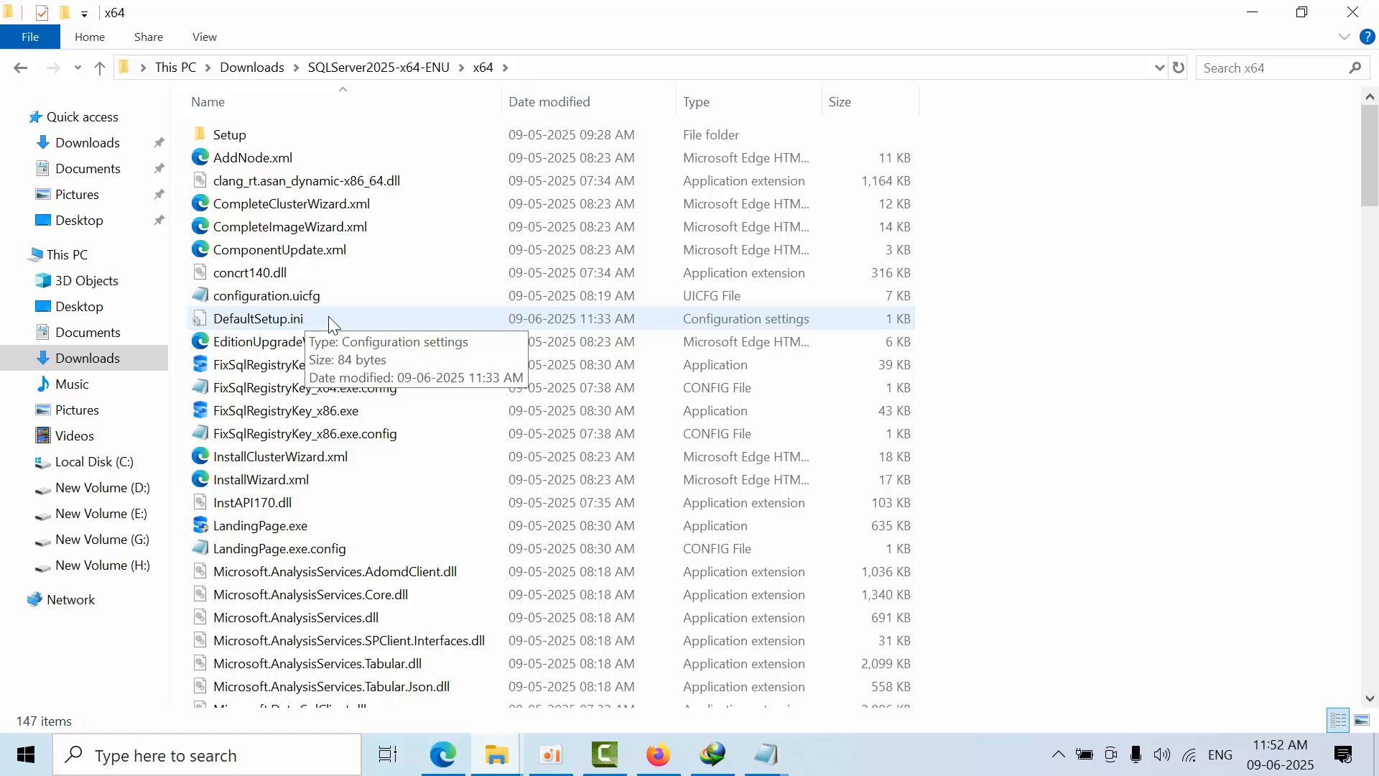
{"action": "double_click", "coordinate": [257, 318]}
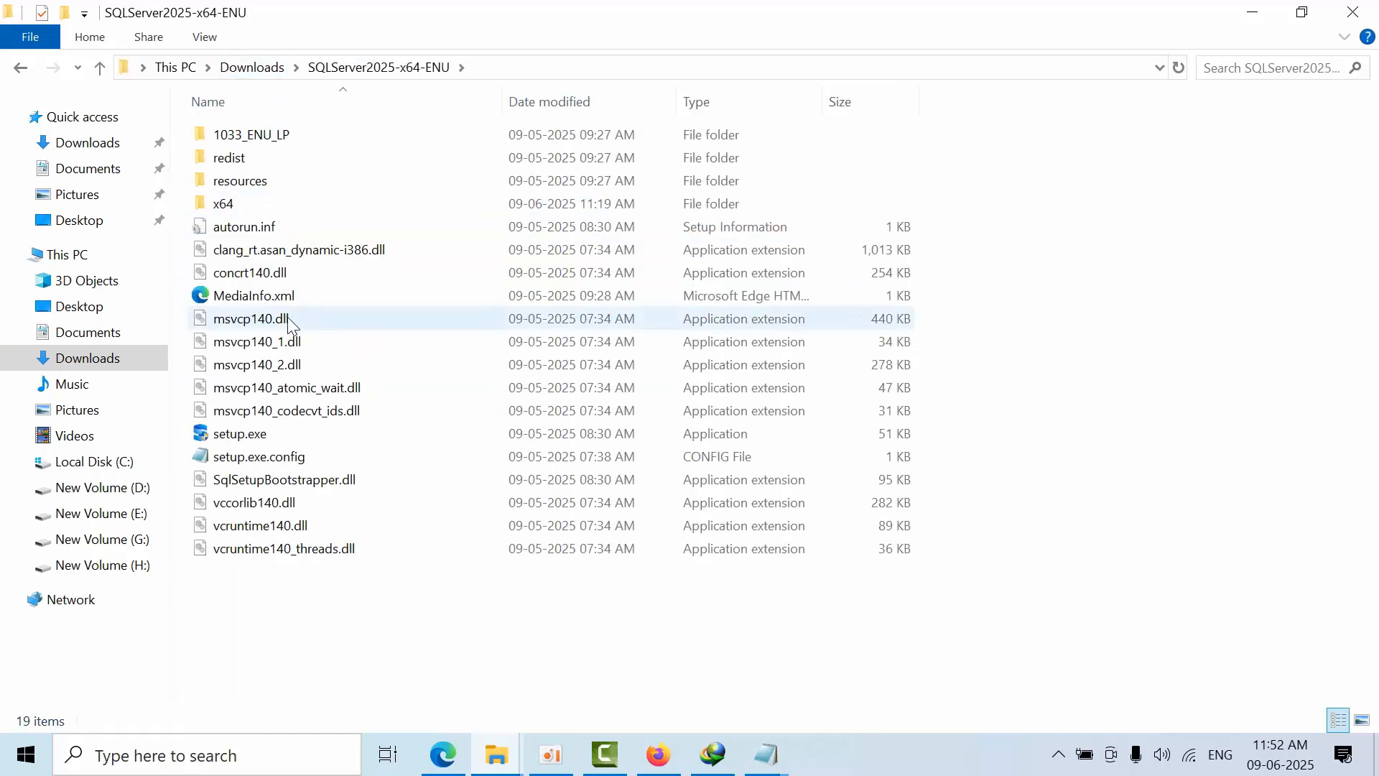
{"action": "left_click", "coordinate": [239, 432]}
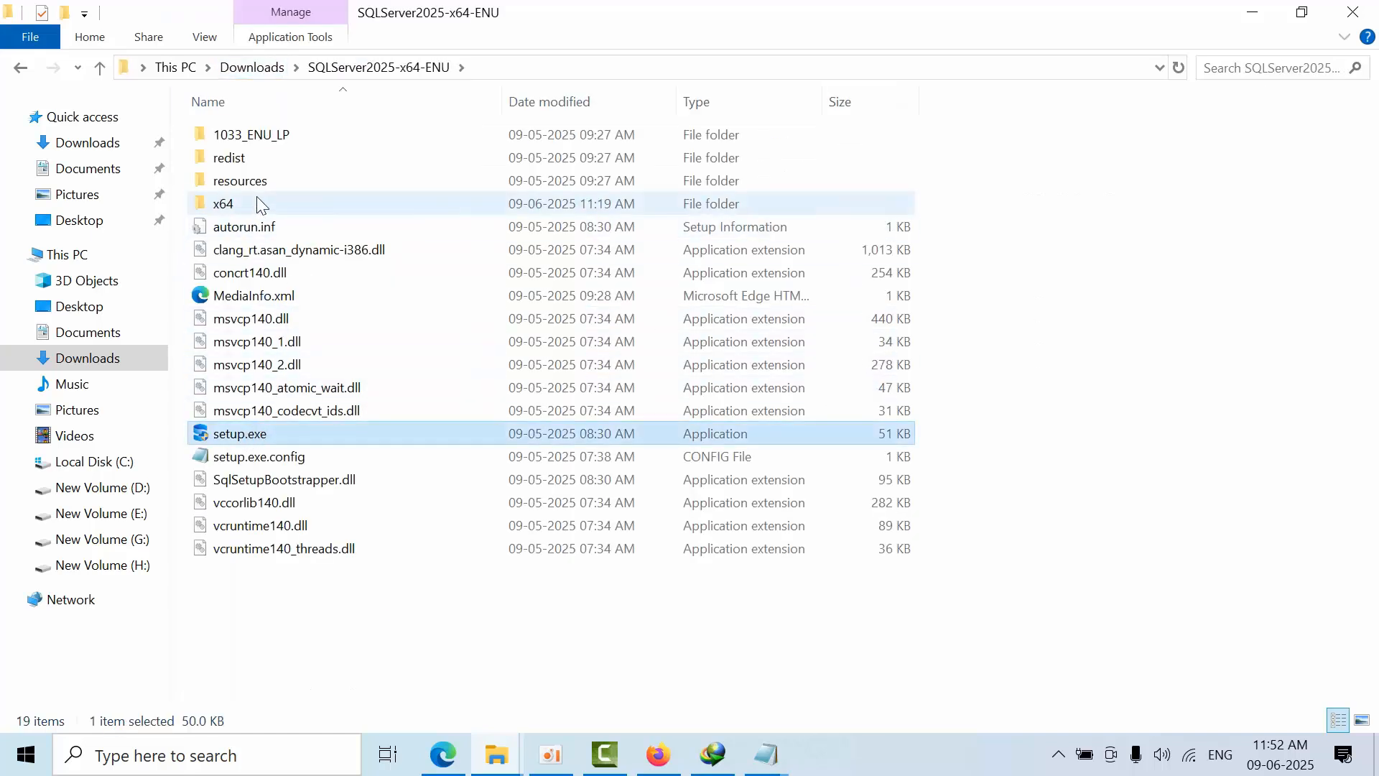
{"action": "double_click", "coordinate": [224, 203]}
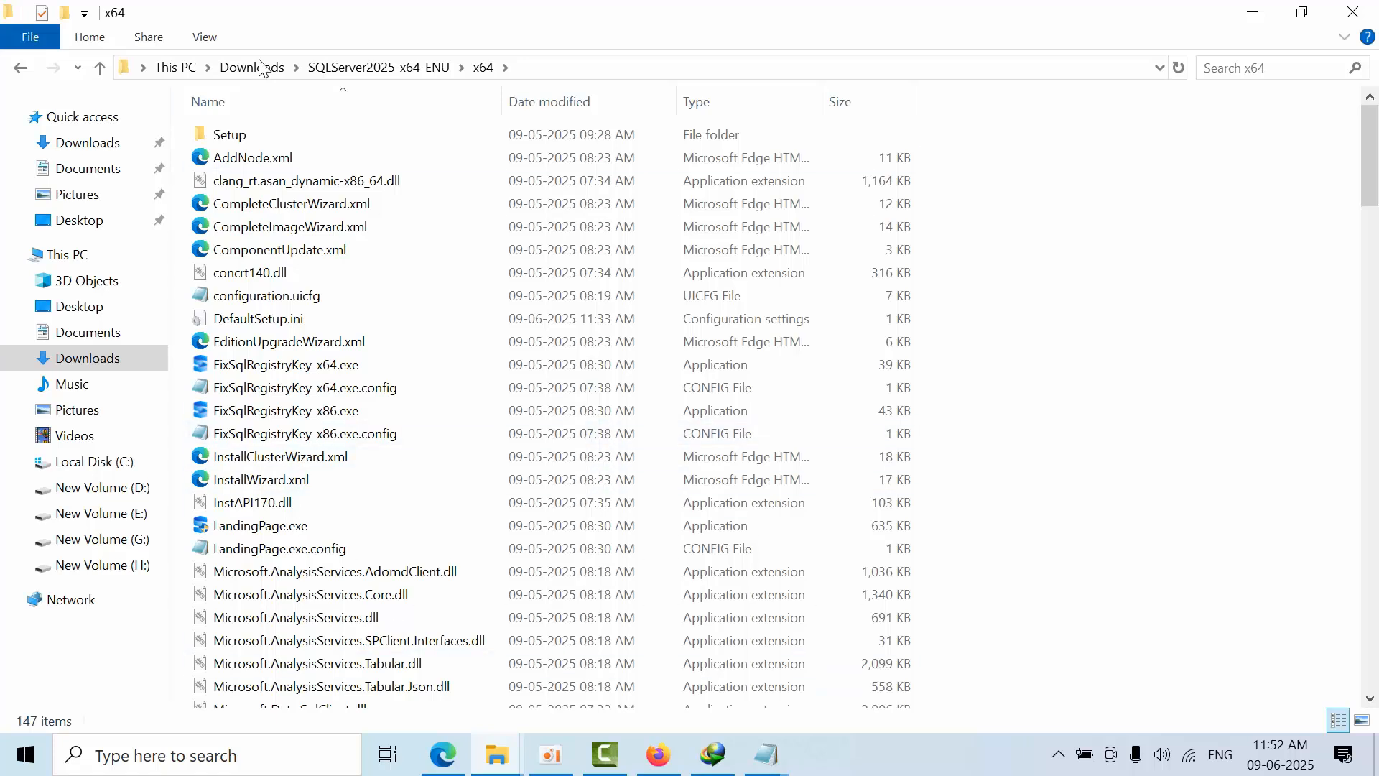
{"action": "mouse_move", "coordinate": [259, 319]}
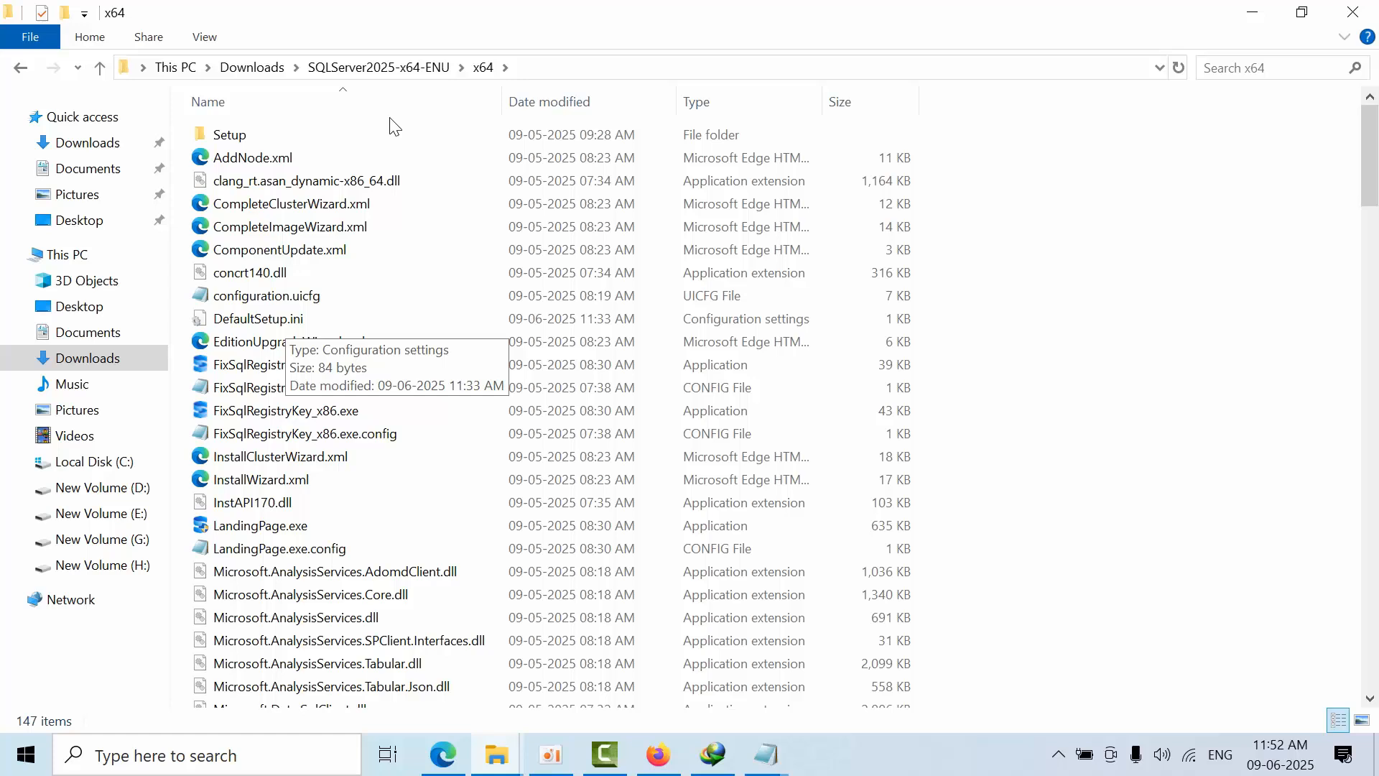
- Return to the media root and launch setup.exe to start the SQL Server Installation Center
{"action": "left_click", "coordinate": [378, 68]}
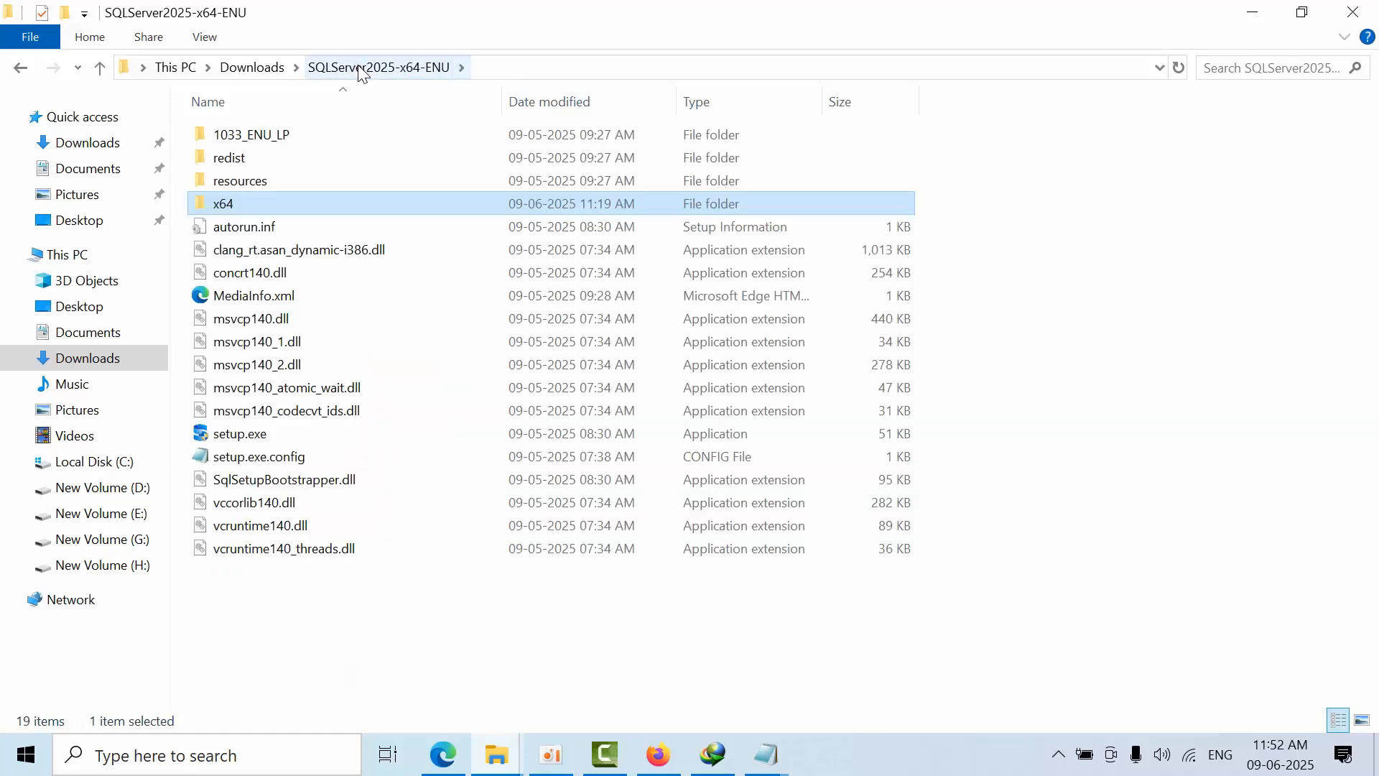
{"action": "right_click", "coordinate": [237, 434]}
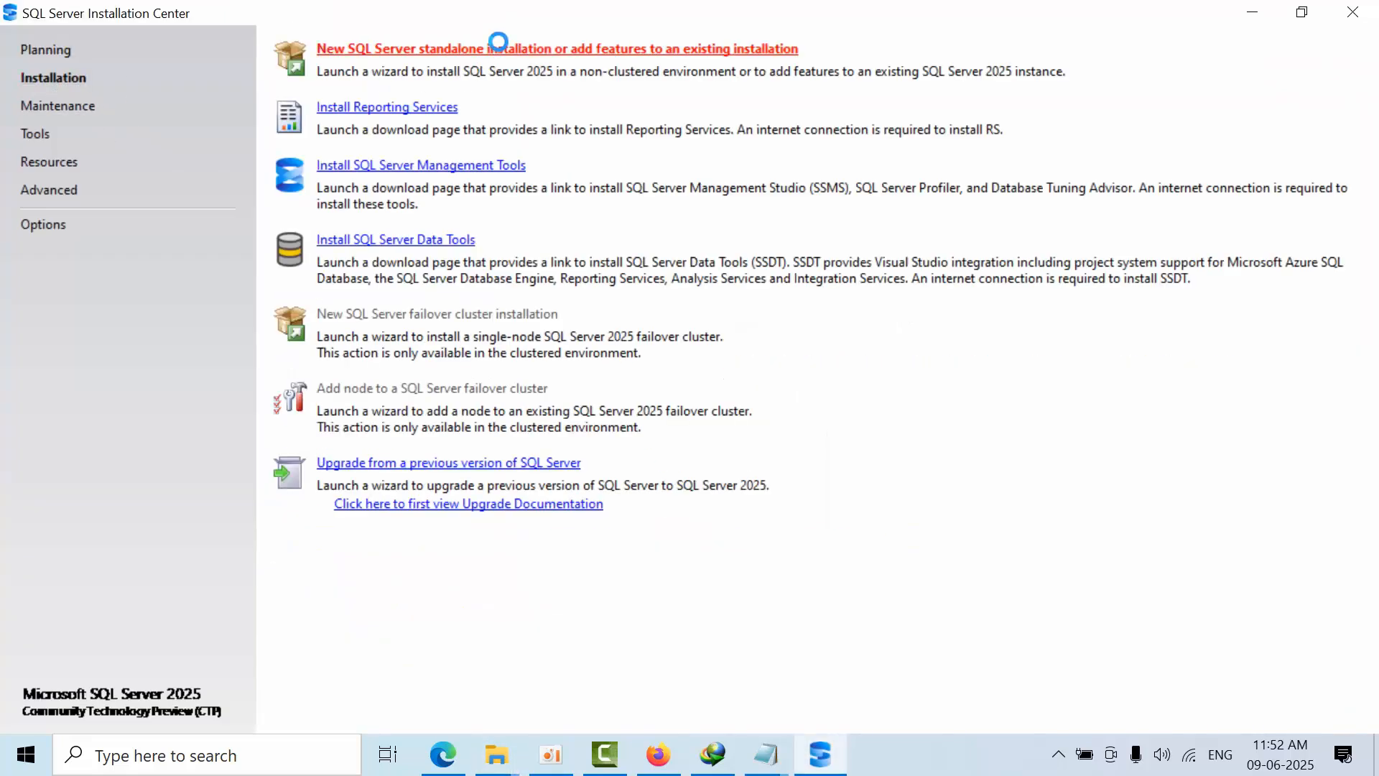
- Start a new standalone SQL Server installation and advance to the Edition page
{"action": "left_click", "coordinate": [557, 49]}
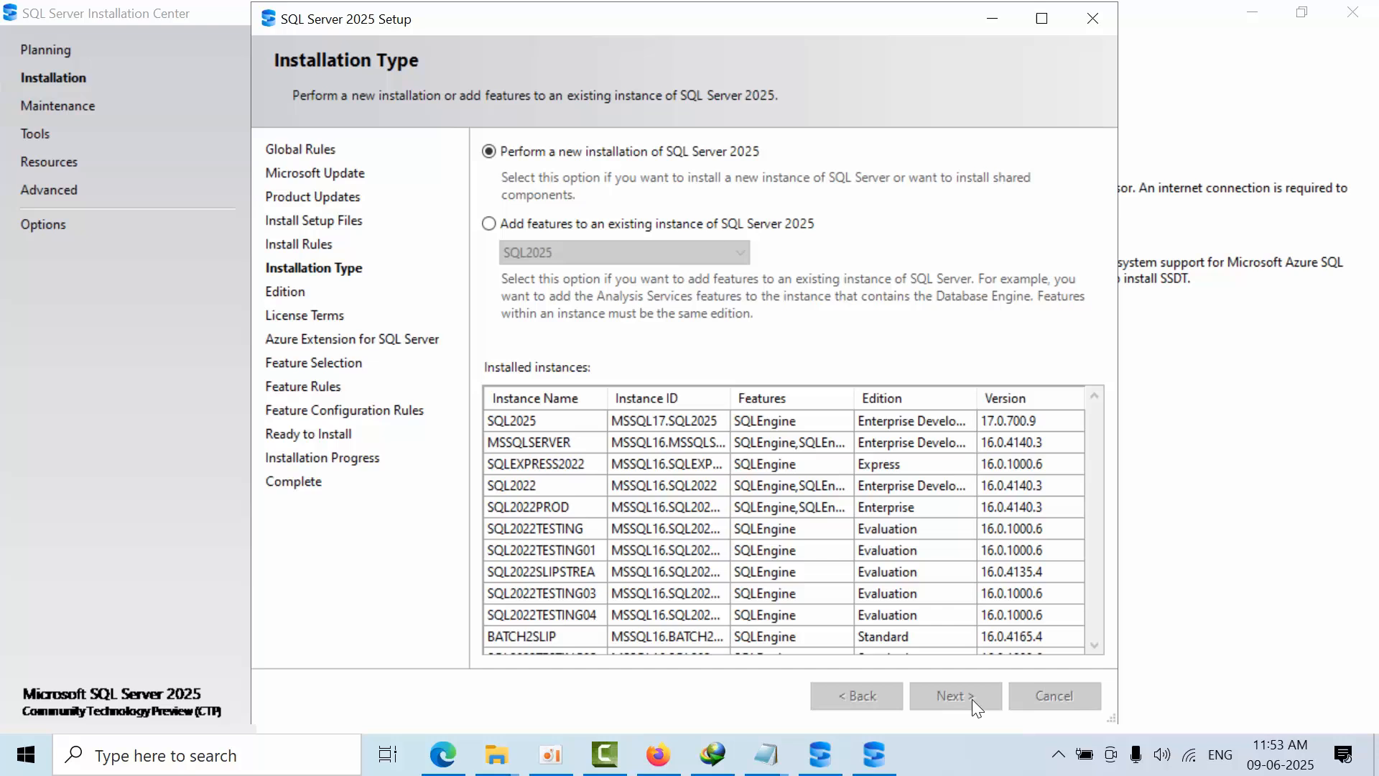
{"action": "left_click", "coordinate": [955, 695]}
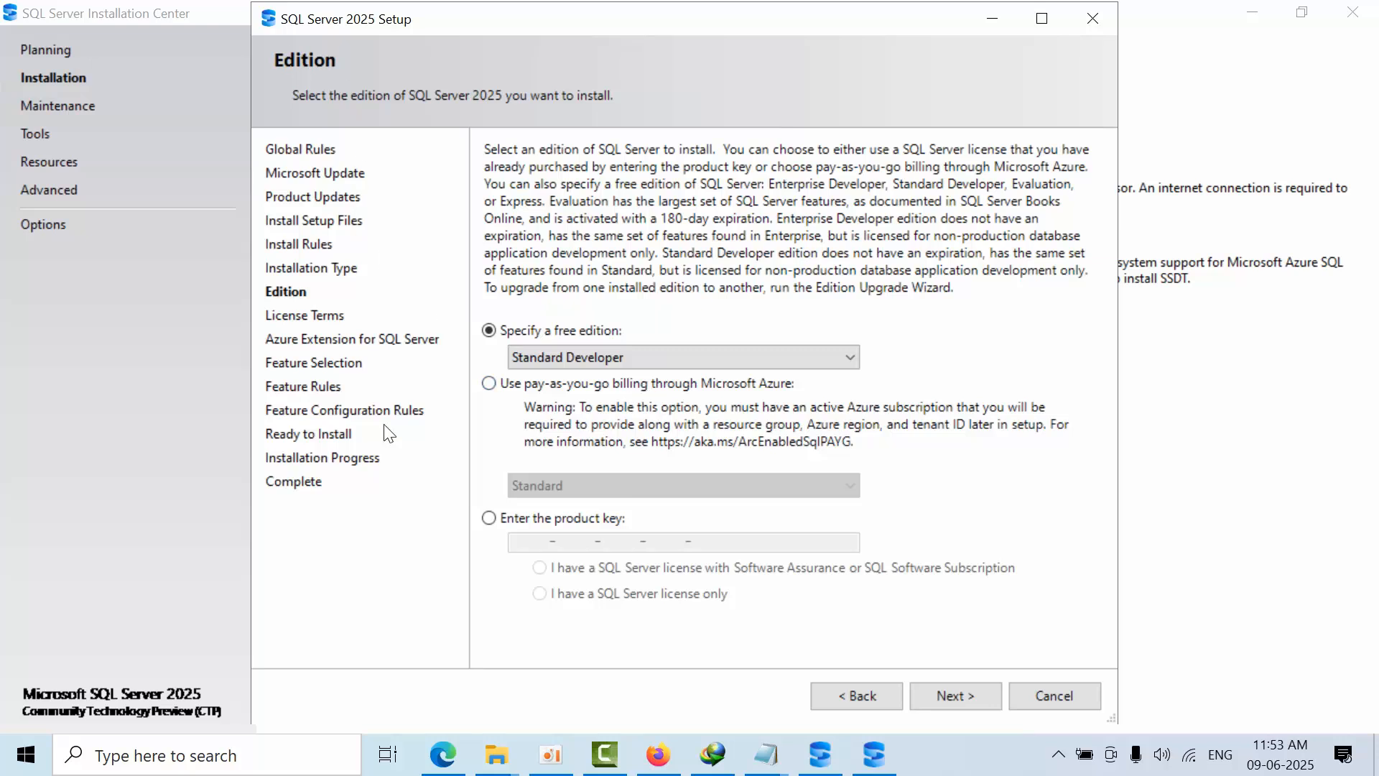
- On the Edition page, settle on 'Enter the product key' instead of the free edition, leaving the key box empty
{"action": "left_click", "coordinate": [488, 517]}
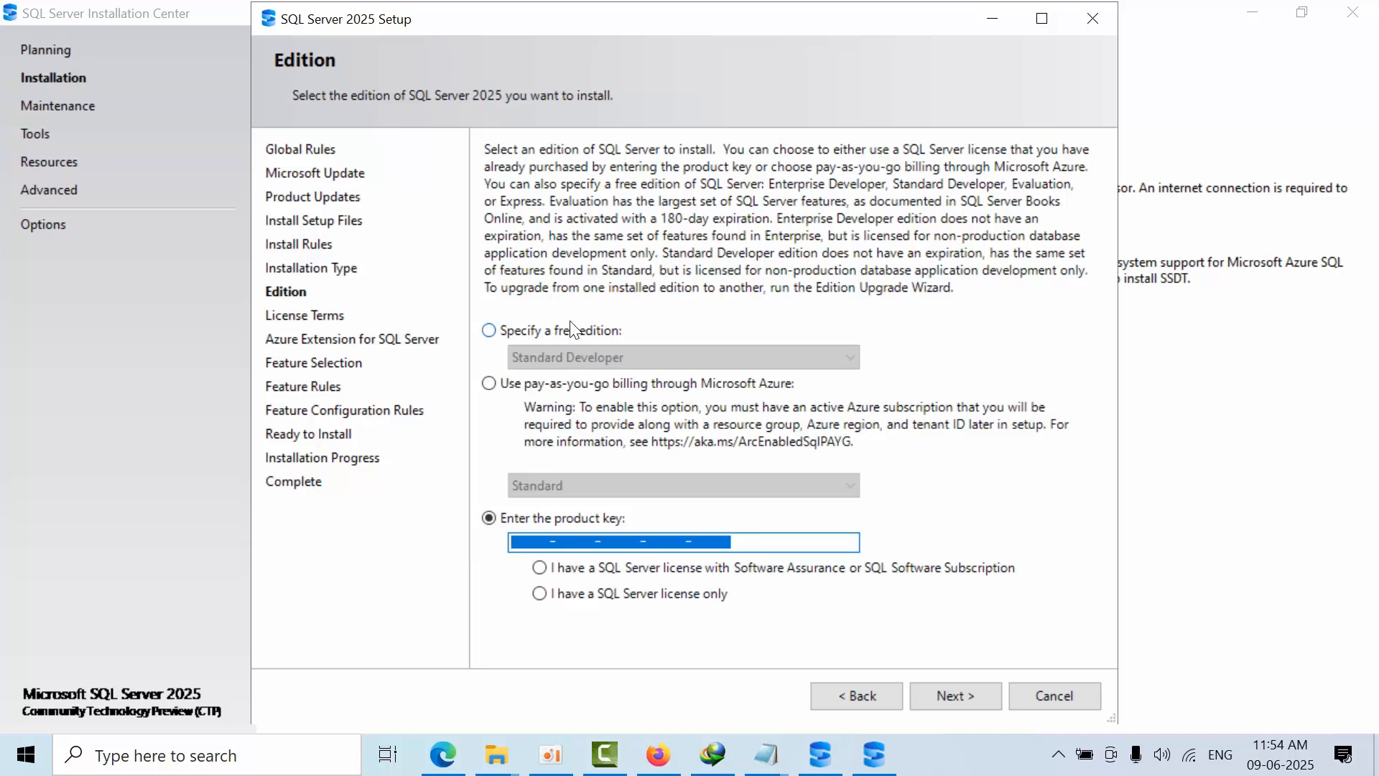
{"action": "left_click", "coordinate": [488, 331]}
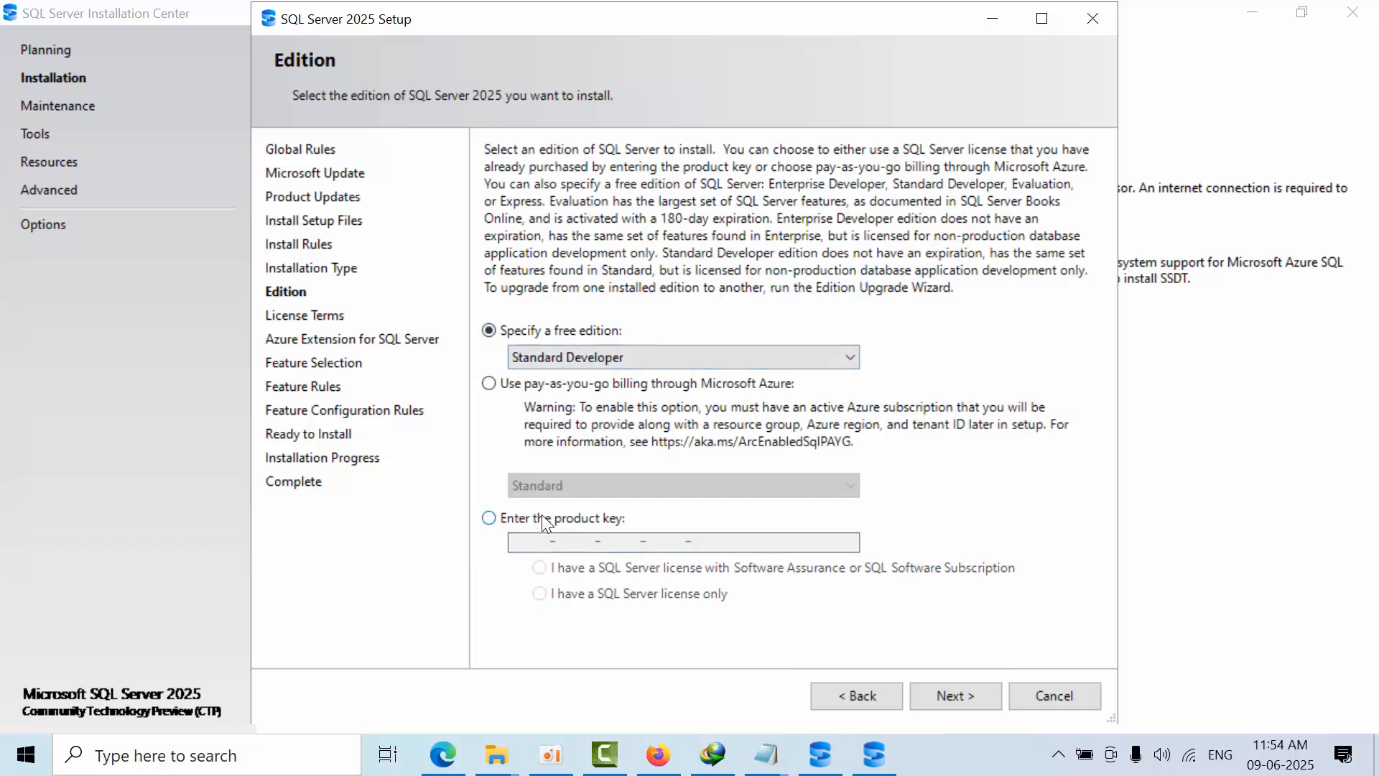
{"action": "left_click", "coordinate": [488, 518]}
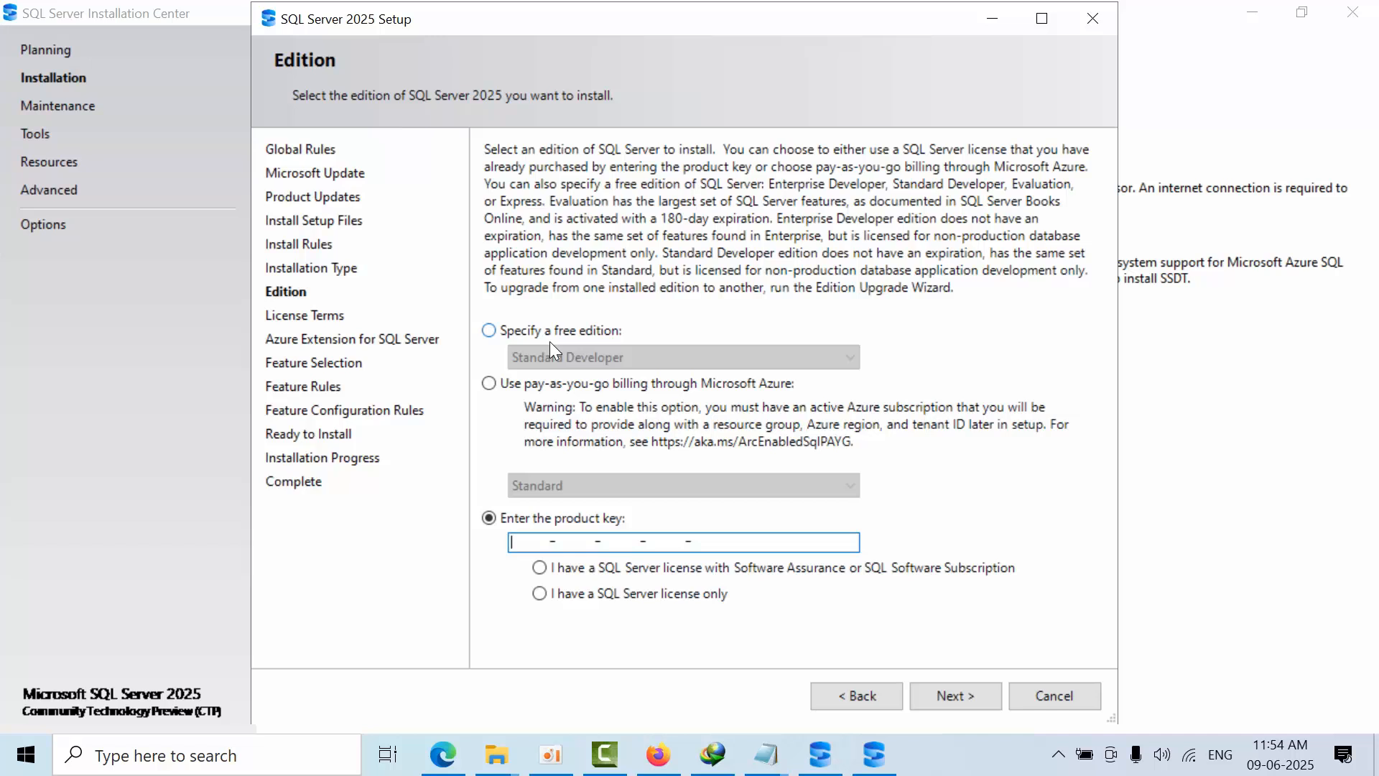
{"action": "mouse_move", "coordinate": [497, 754]}
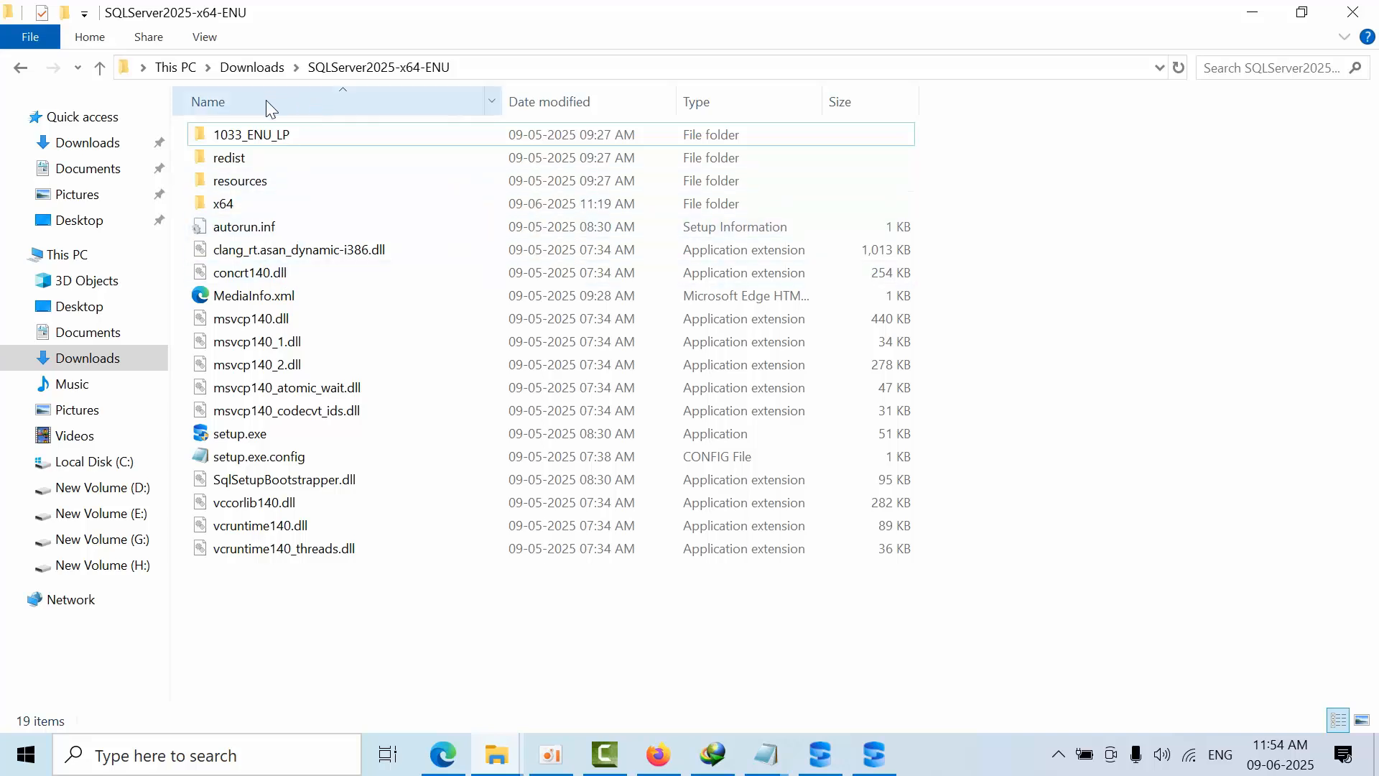
{"action": "left_click", "coordinate": [222, 203]}
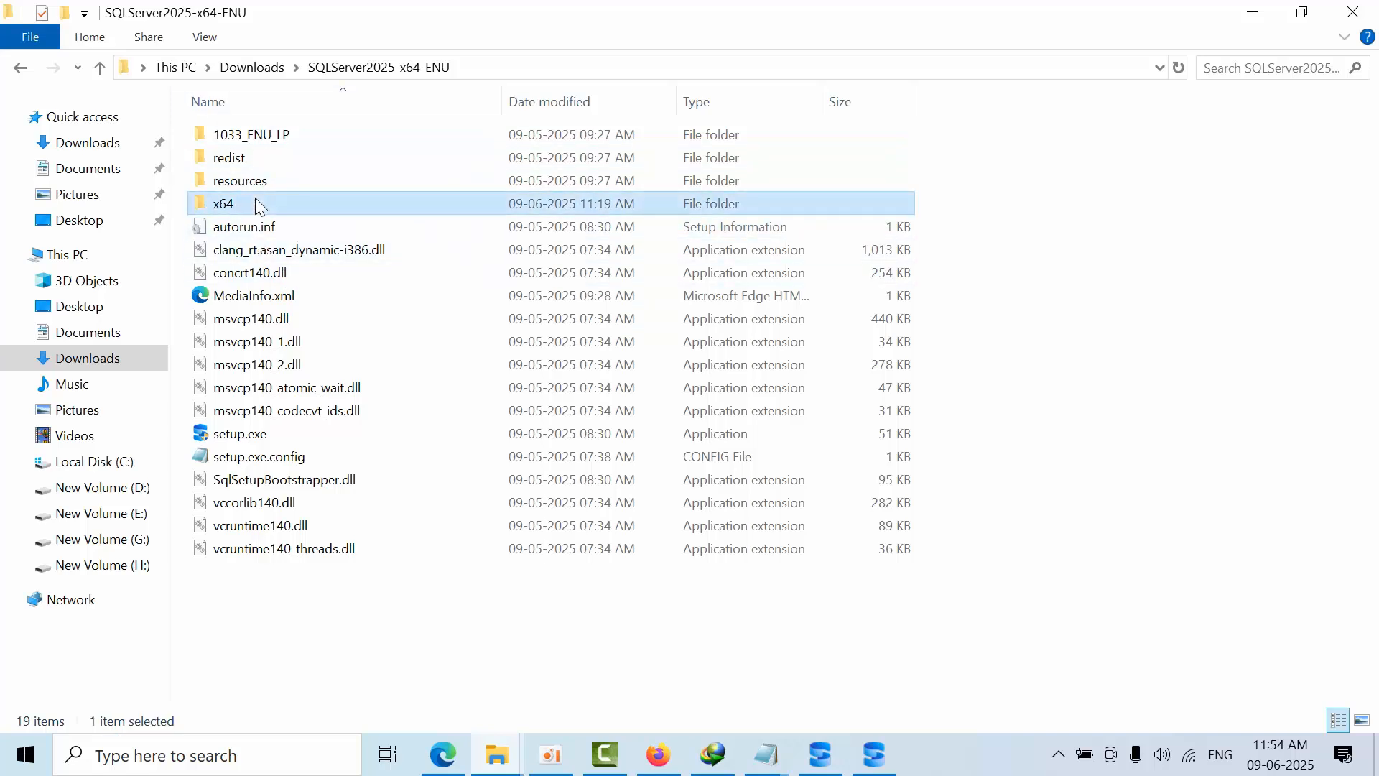
{"action": "double_click", "coordinate": [224, 203]}
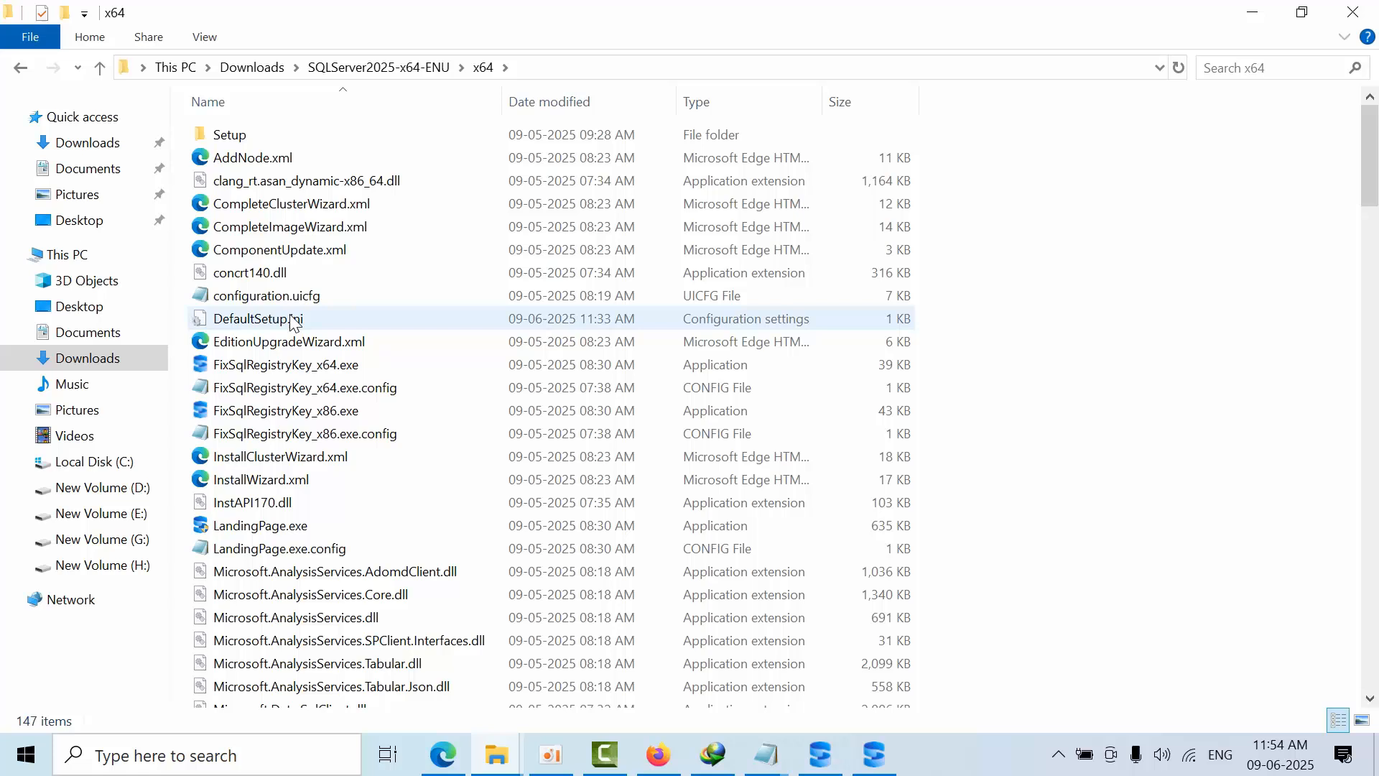
{"action": "mouse_move", "coordinate": [257, 319]}
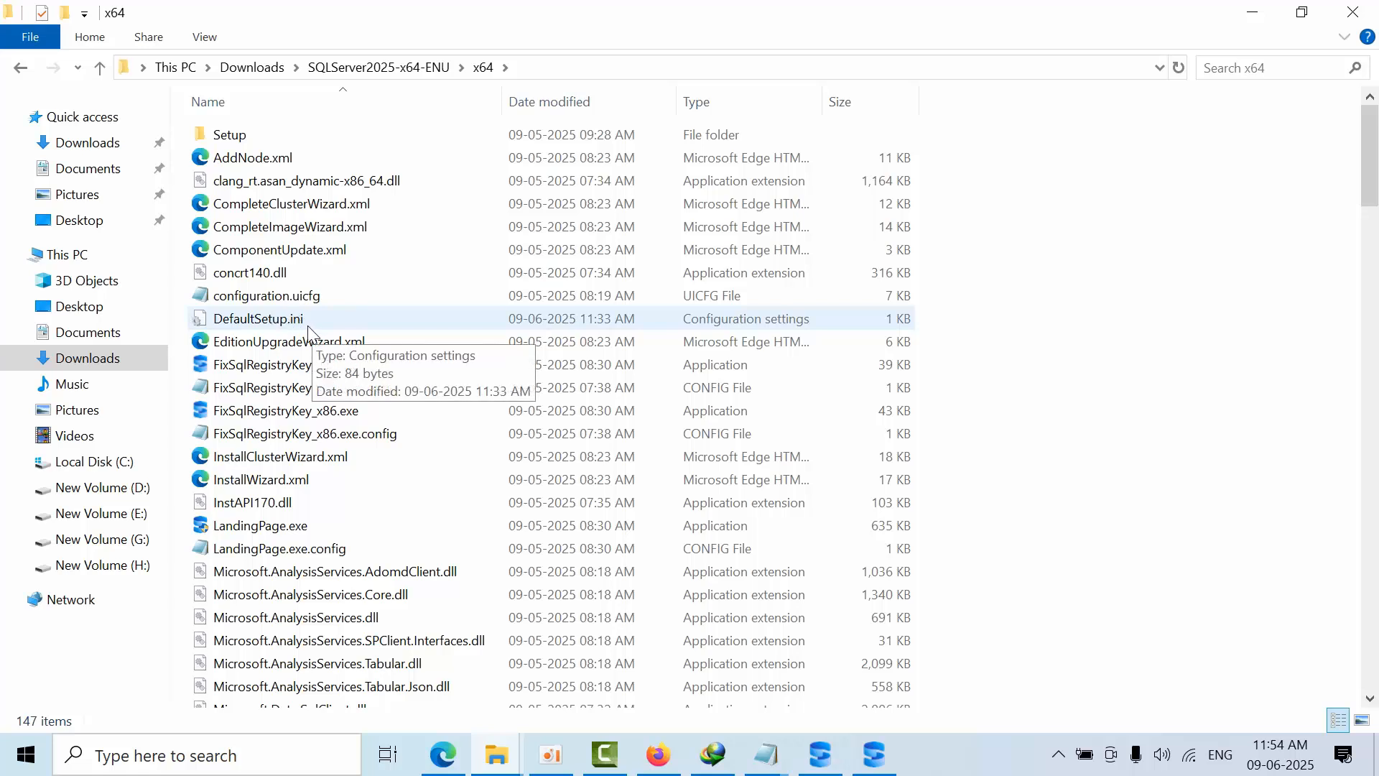
{"action": "mouse_move", "coordinate": [218, 319]}
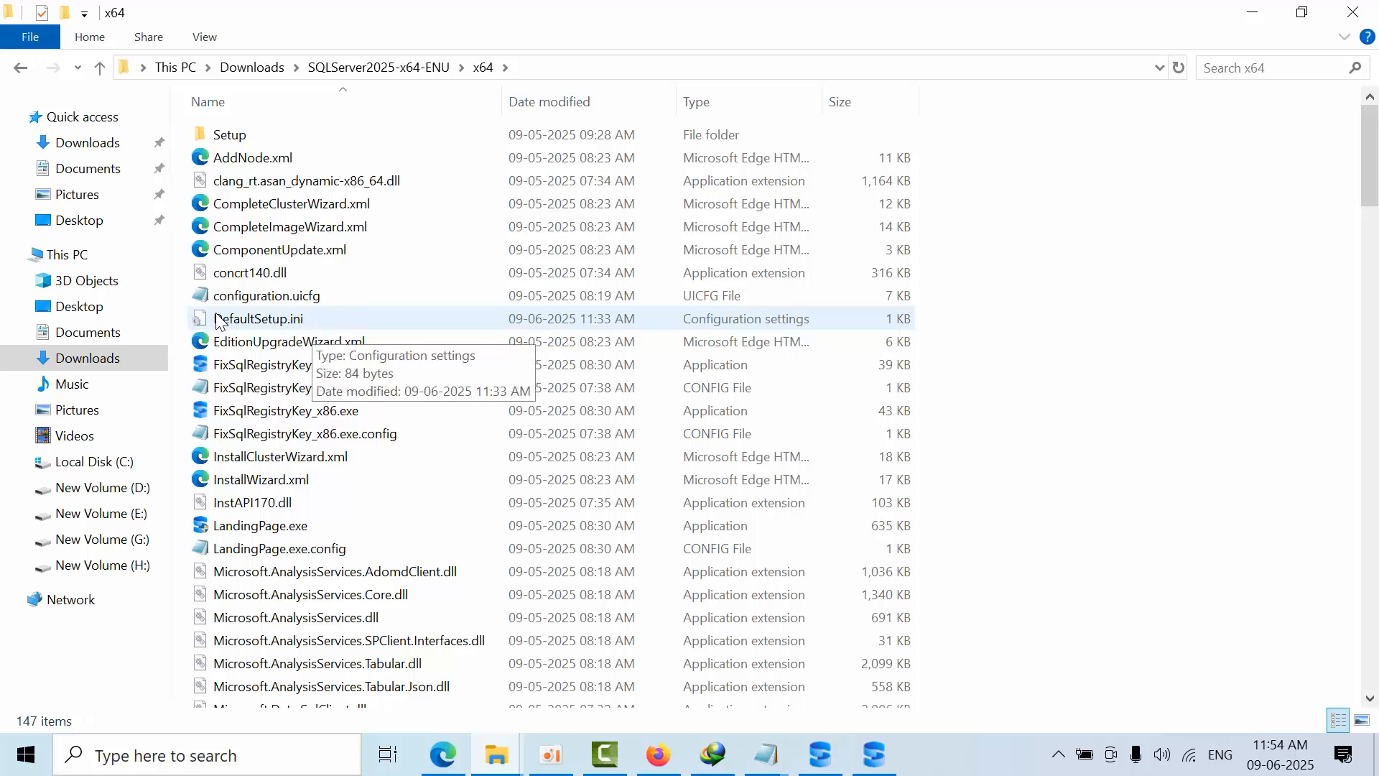
{"action": "mouse_move", "coordinate": [264, 329]}
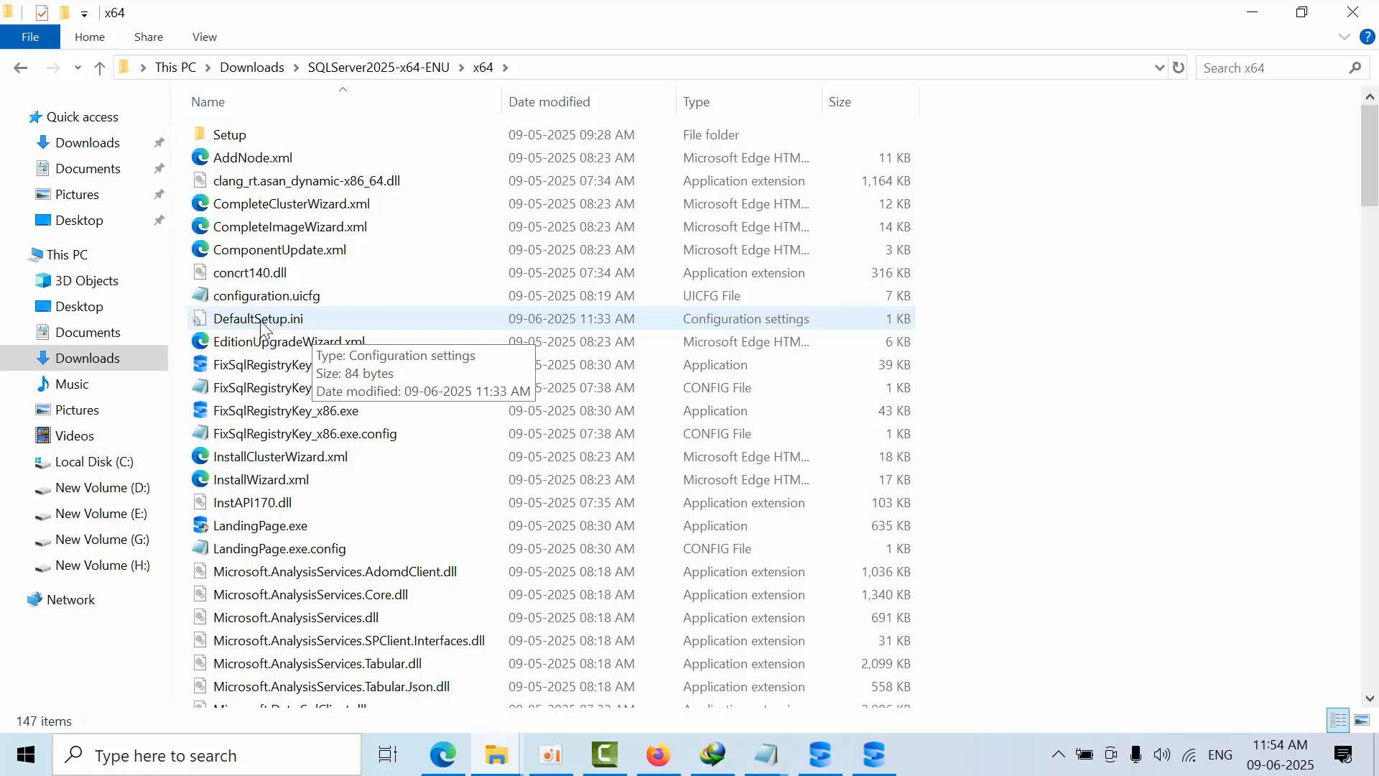
{"action": "mouse_move", "coordinate": [309, 327]}
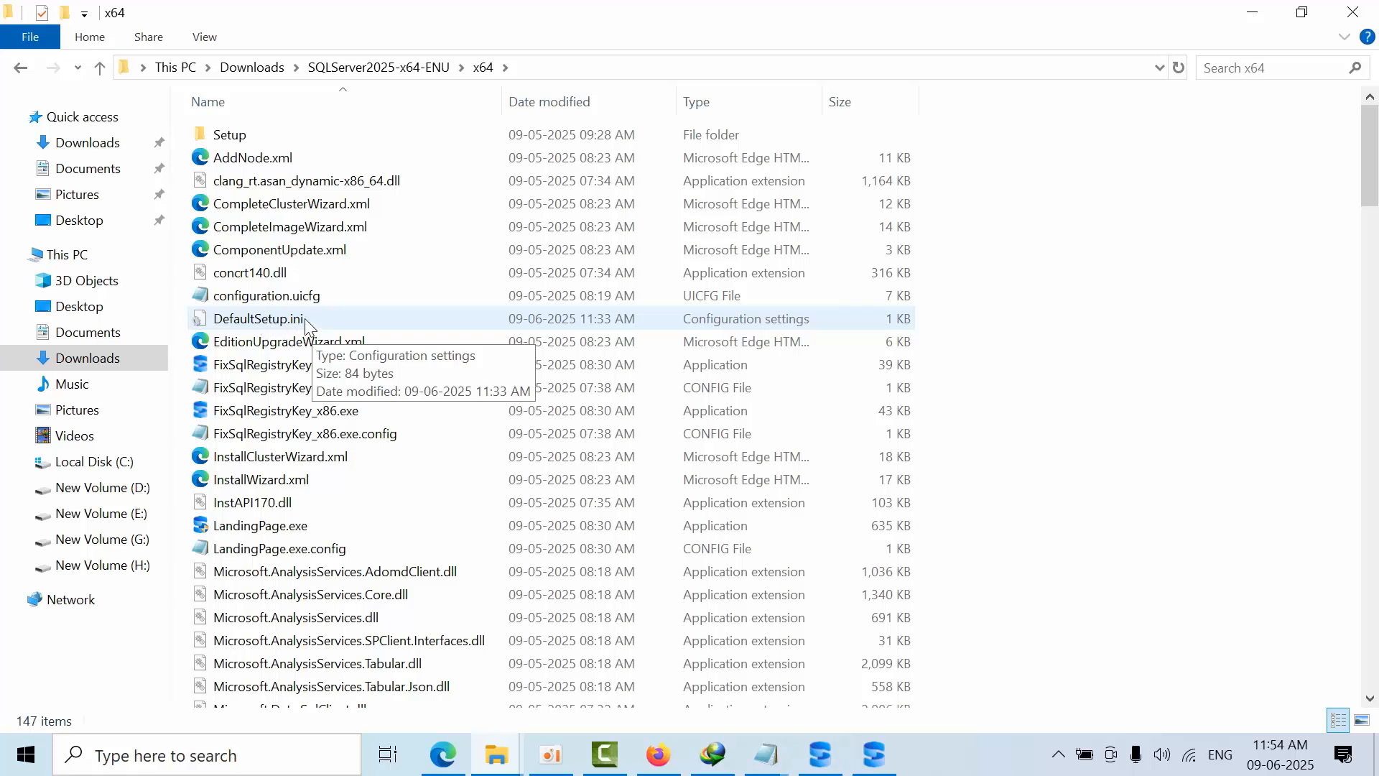
{"action": "double_click", "coordinate": [257, 319]}
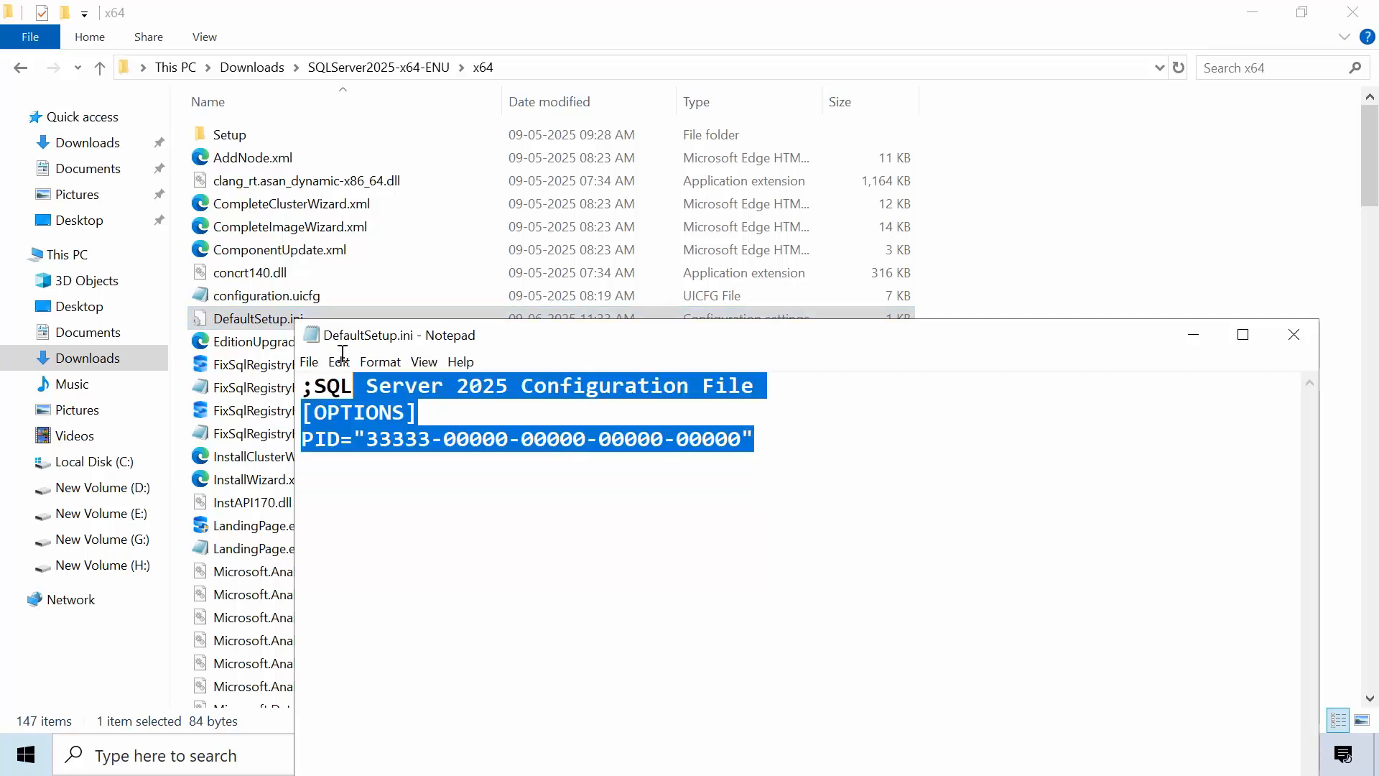
{"action": "mouse_move", "coordinate": [977, 394]}
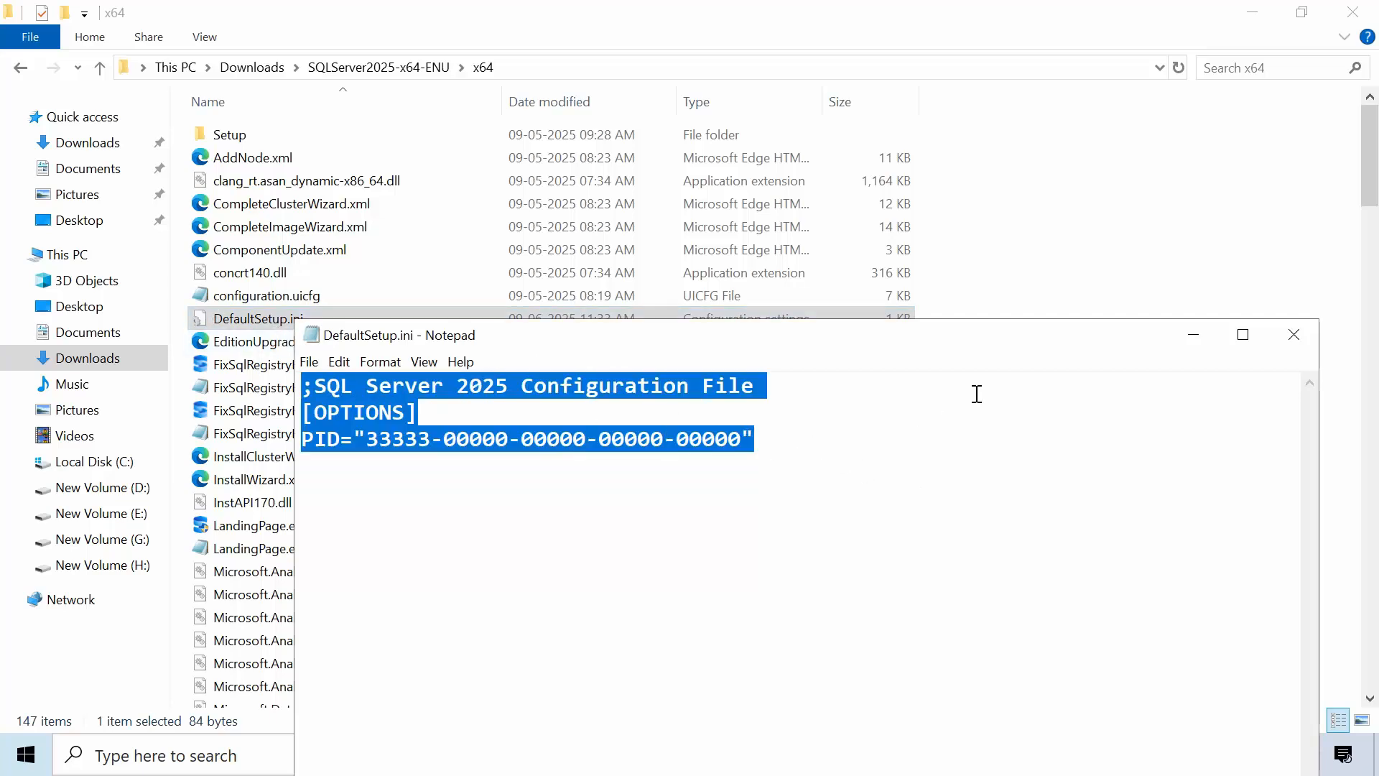
{"action": "mouse_move", "coordinate": [1293, 335]}
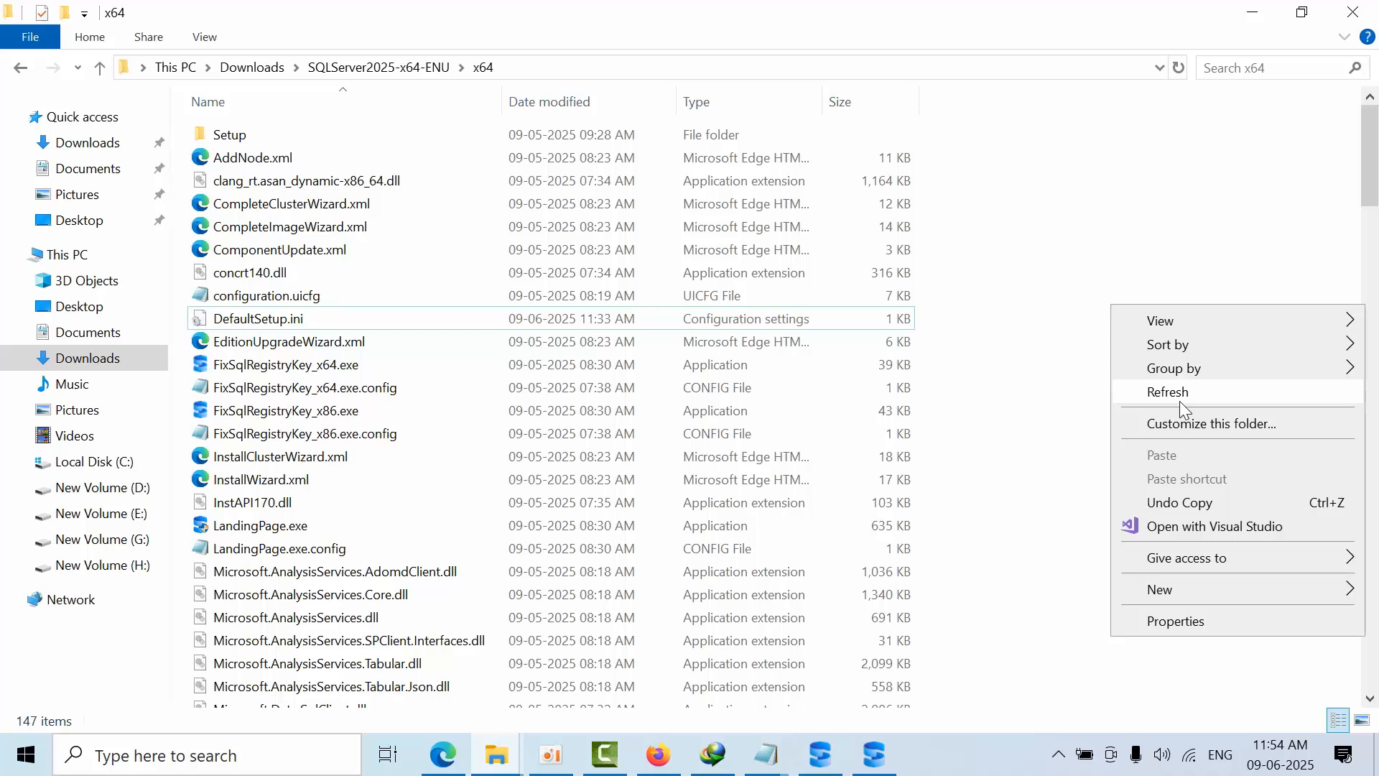
{"action": "left_click", "coordinate": [1168, 391]}
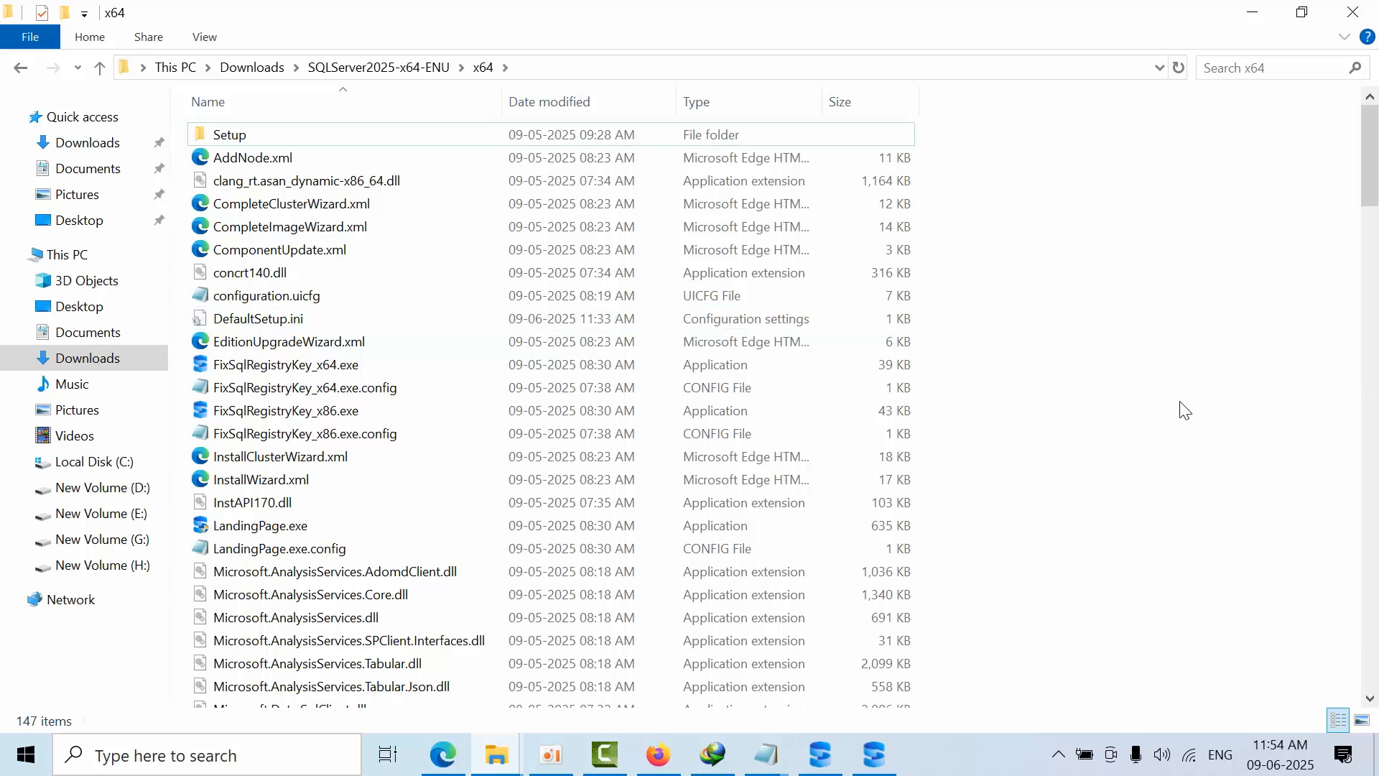
{"action": "mouse_move", "coordinate": [1034, 451]}
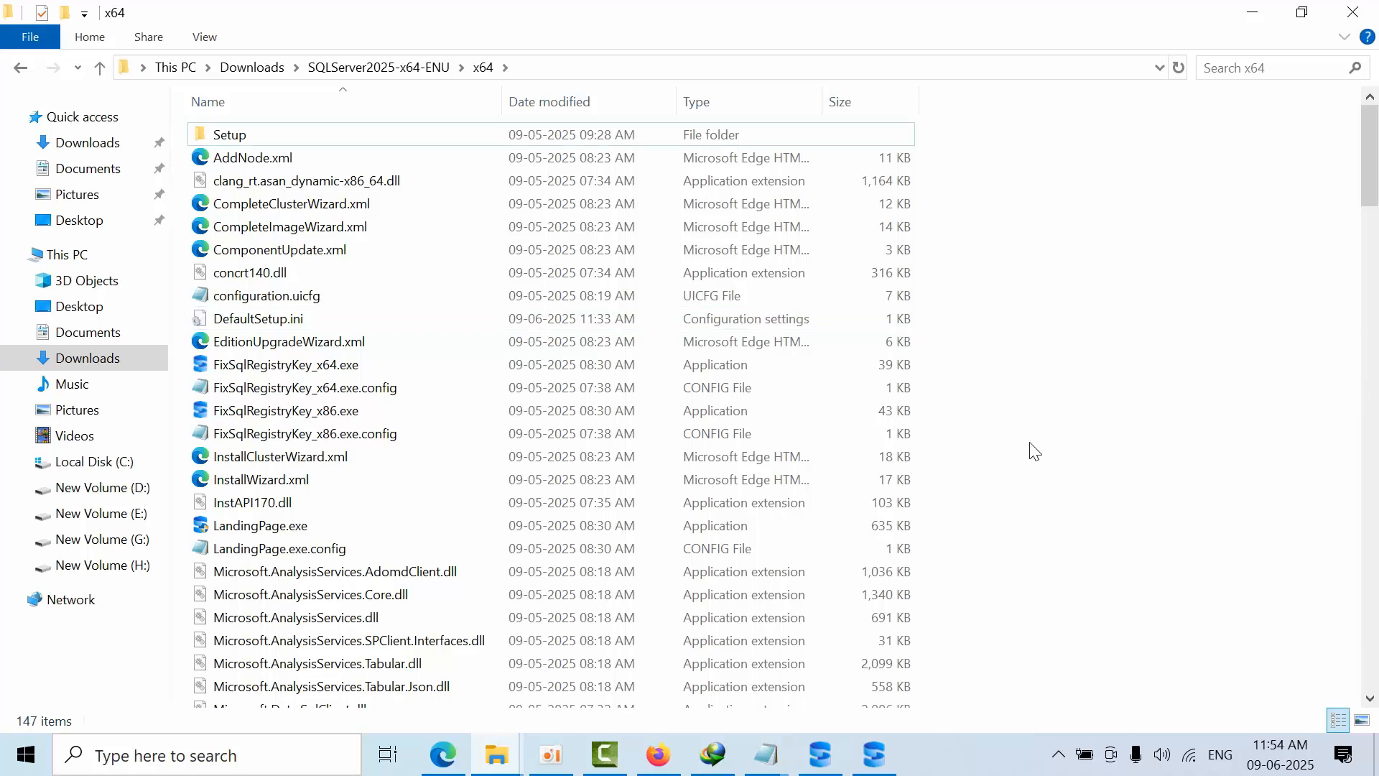
{"action": "mouse_move", "coordinate": [965, 521]}
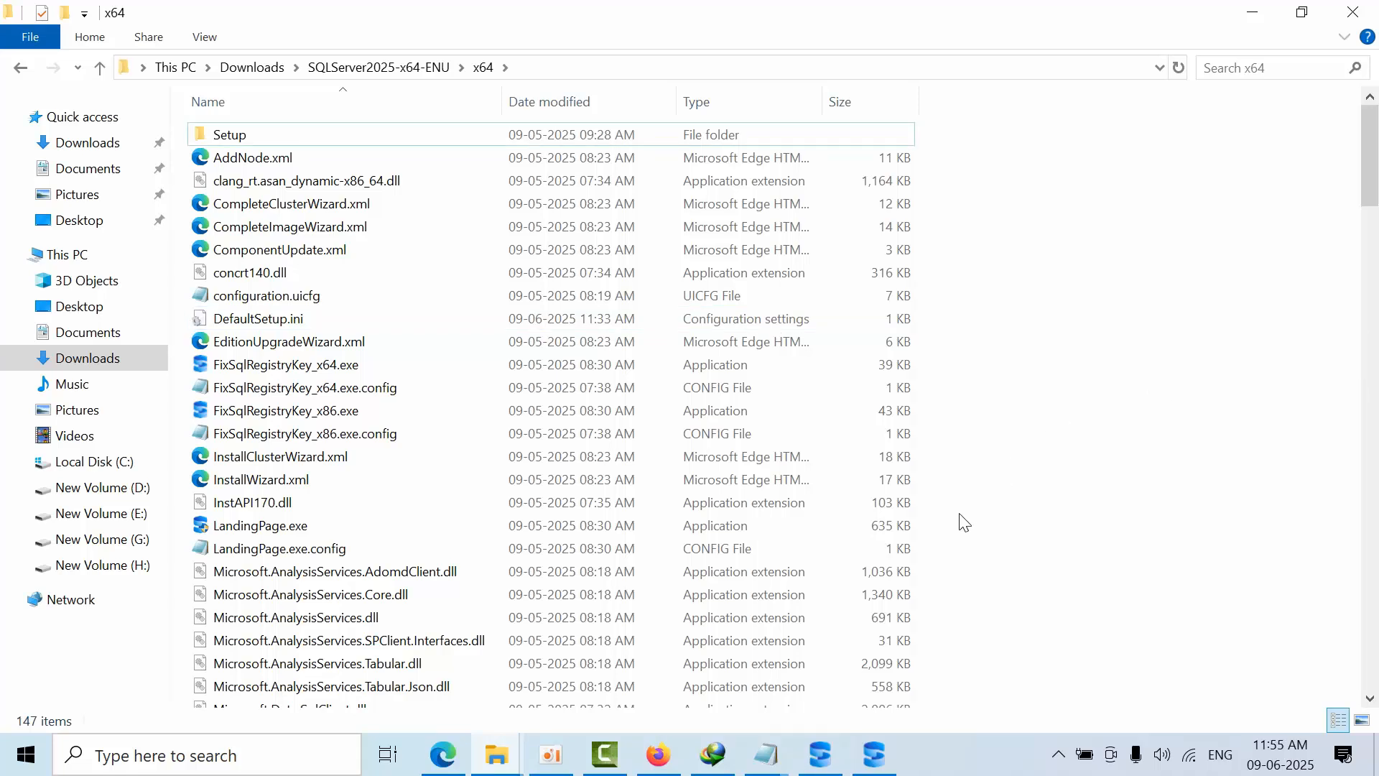